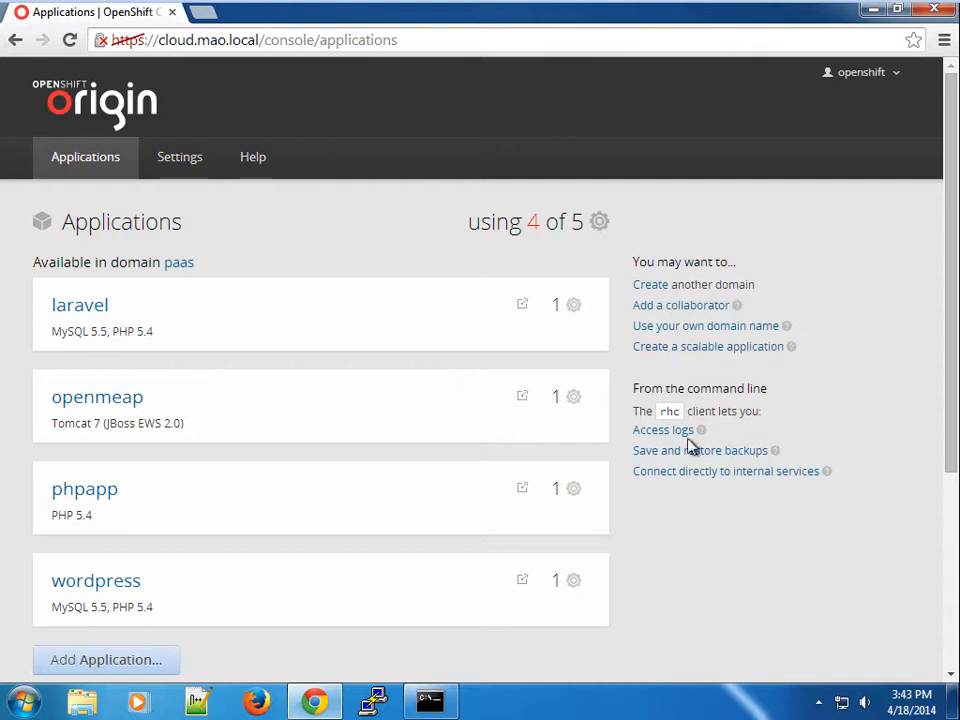
mouse_move(236, 210)
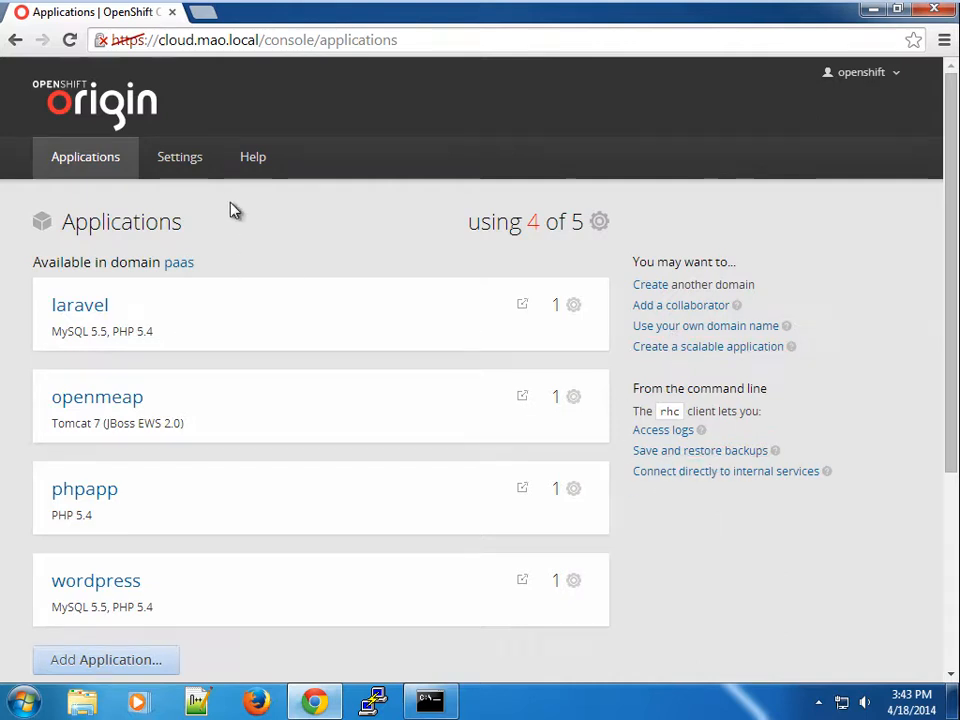
mouse_move(280, 570)
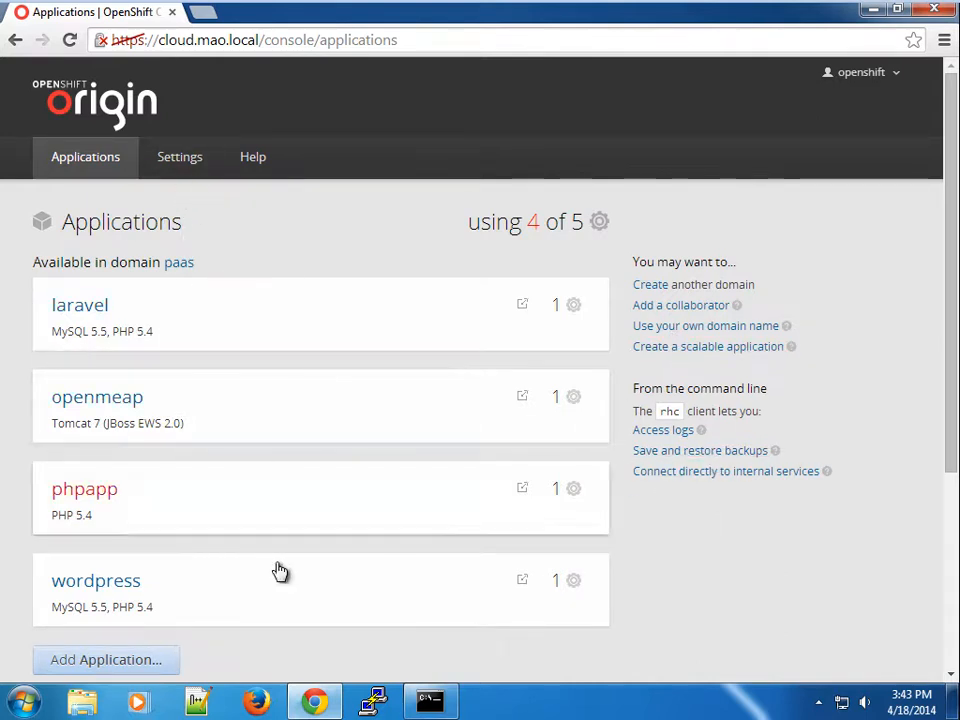
mouse_move(150, 600)
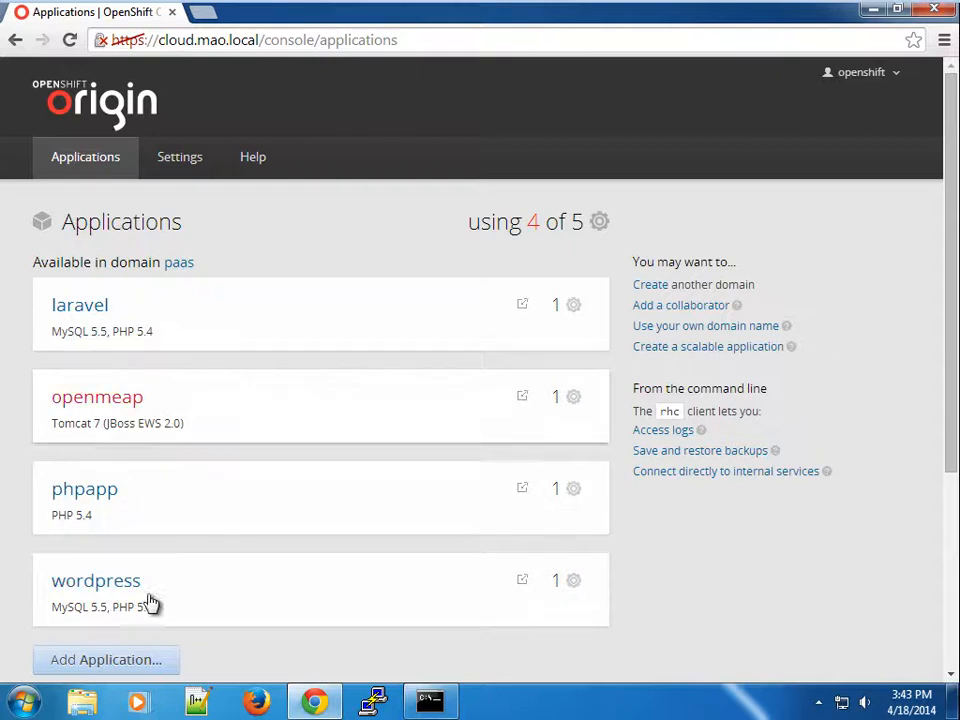
- View the wordpress application's details and its custom domain alias page
left_click(96, 580)
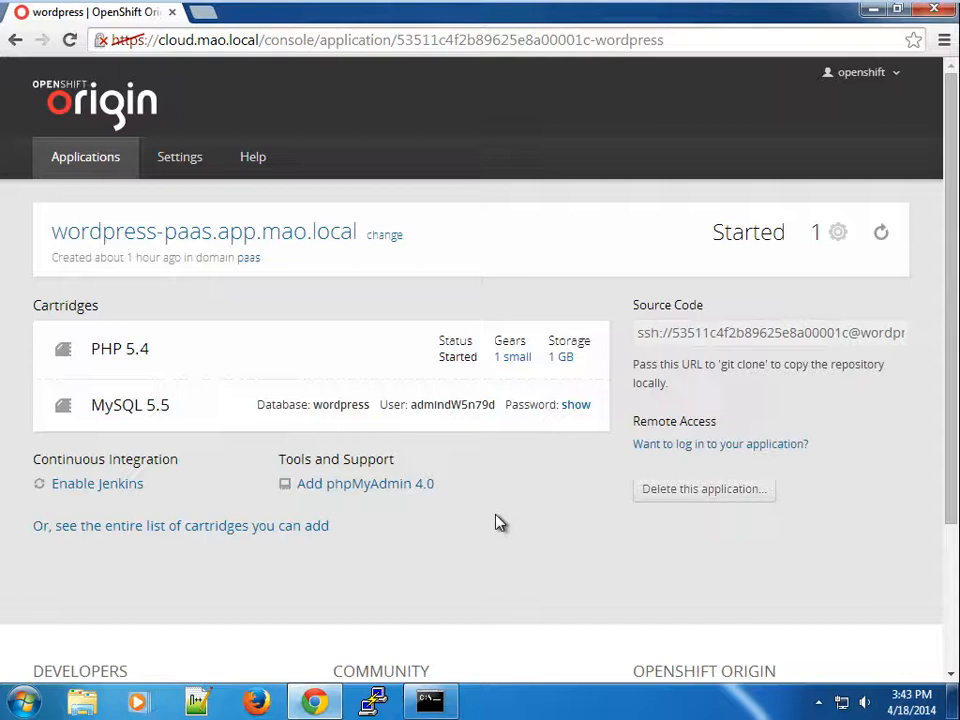
mouse_move(556, 568)
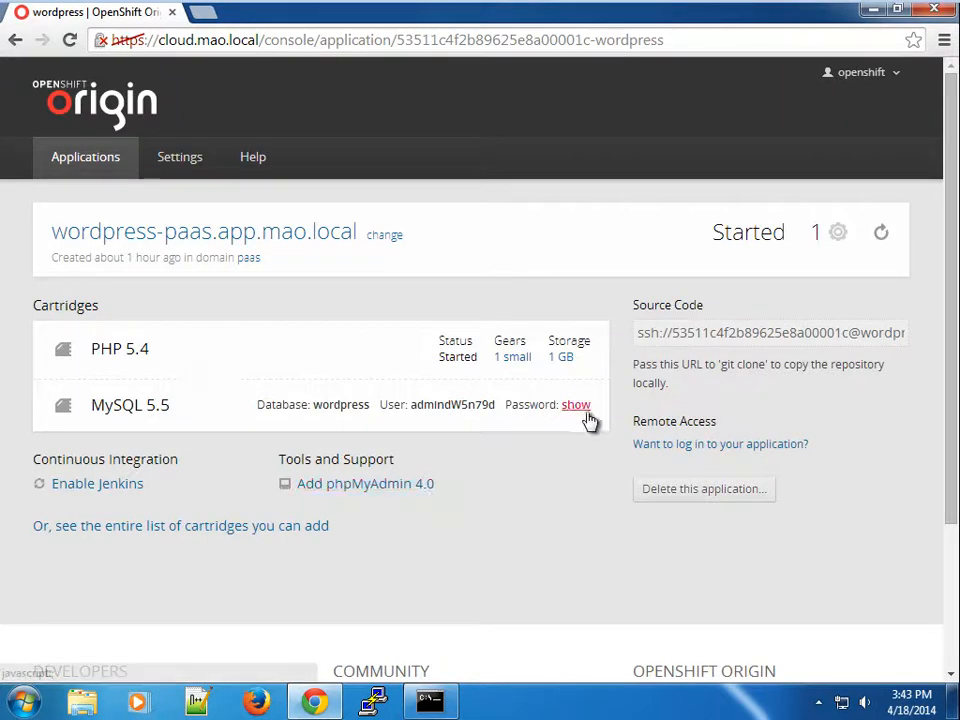
left_click(384, 234)
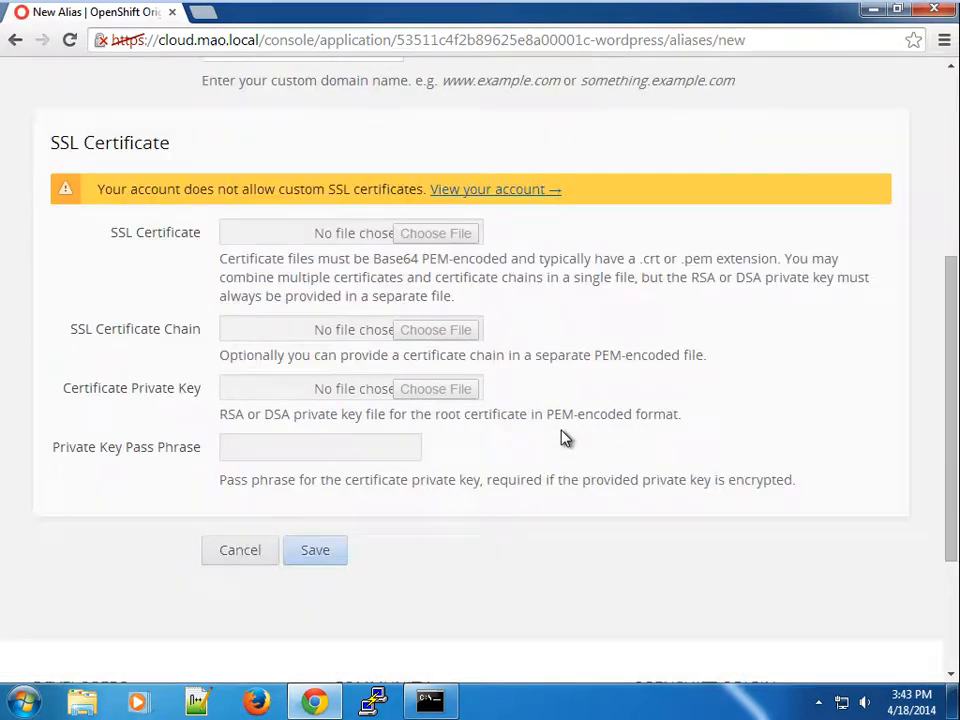
scroll("up", 3)
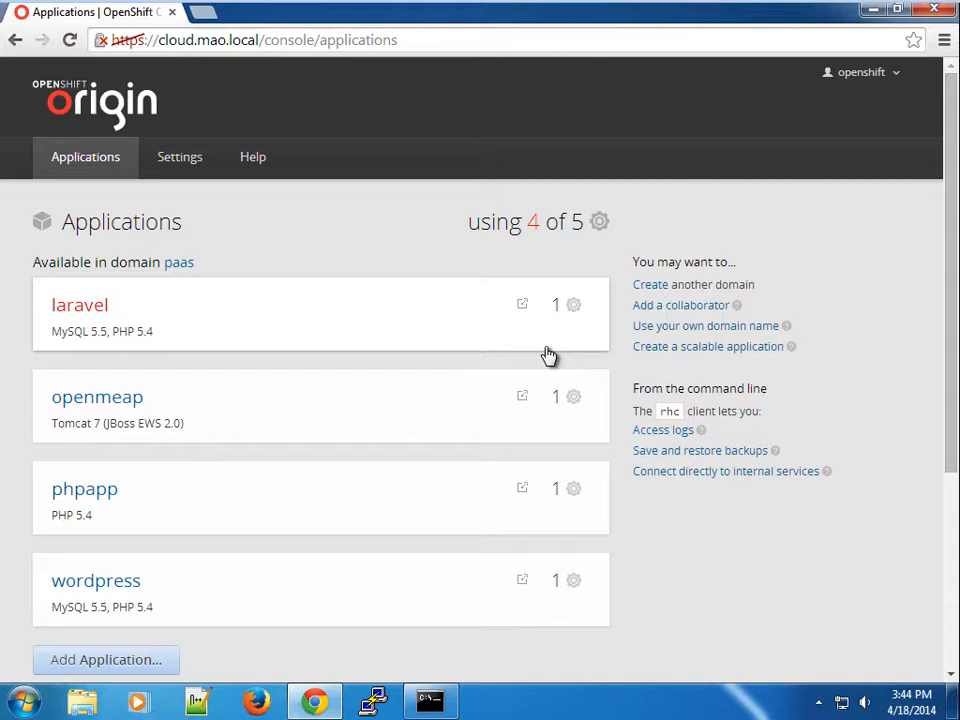
mouse_move(678, 504)
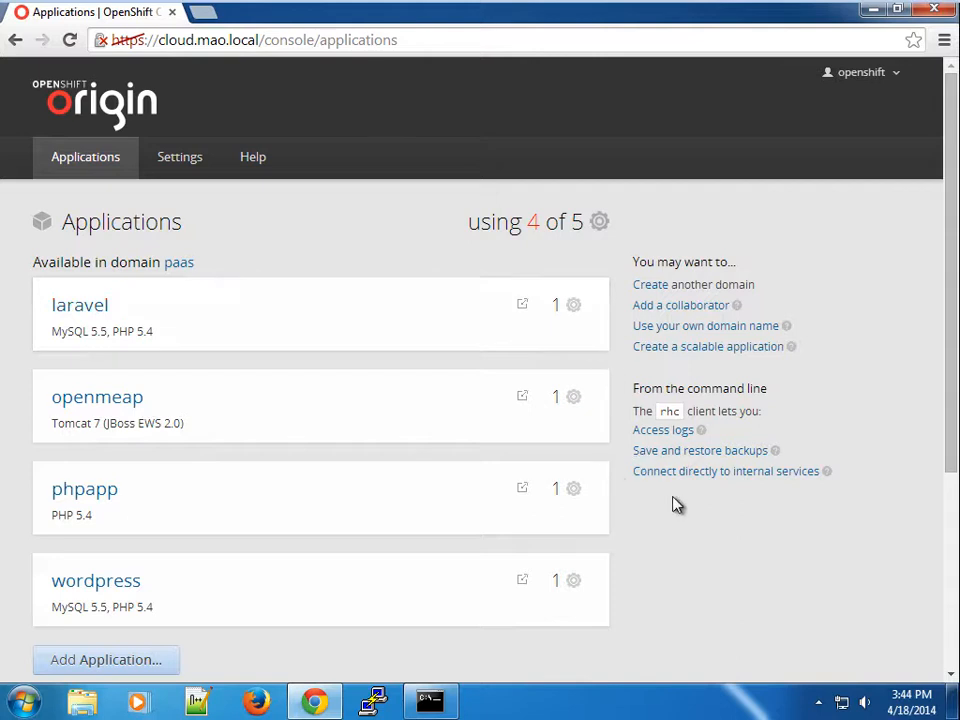
mouse_move(184, 252)
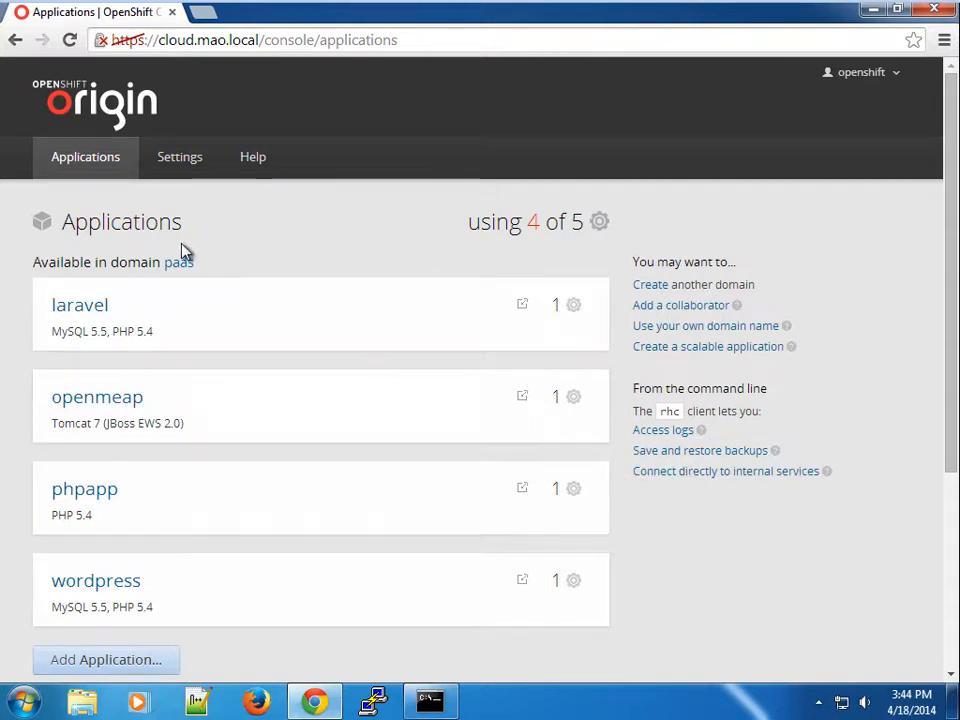
- View account Settings and open the paas domain page with its four applications and members
left_click(180, 156)
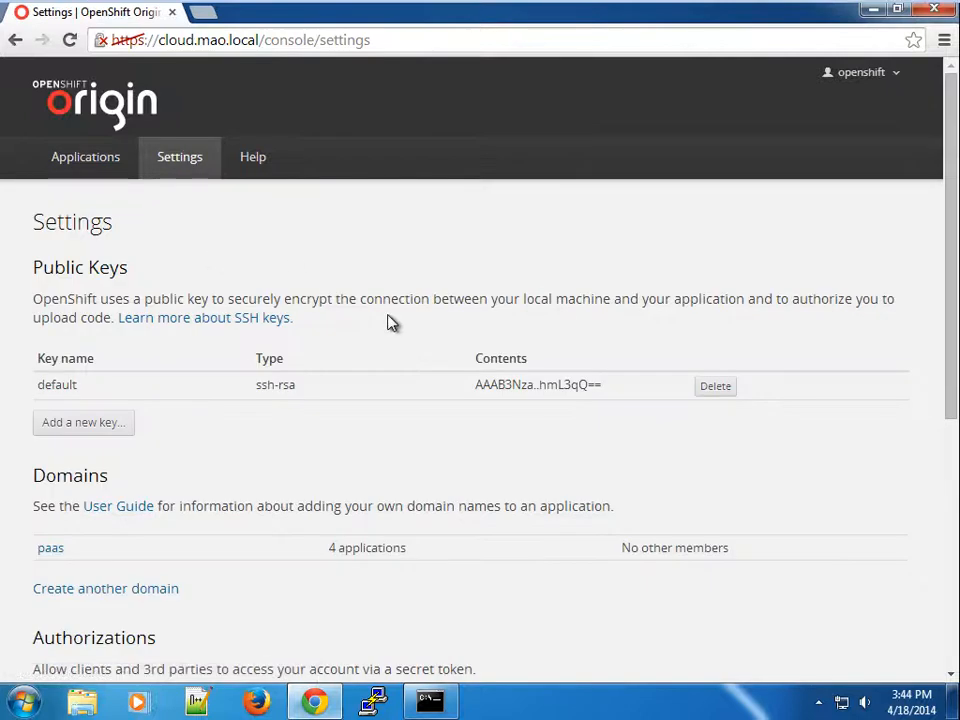
left_click(50, 548)
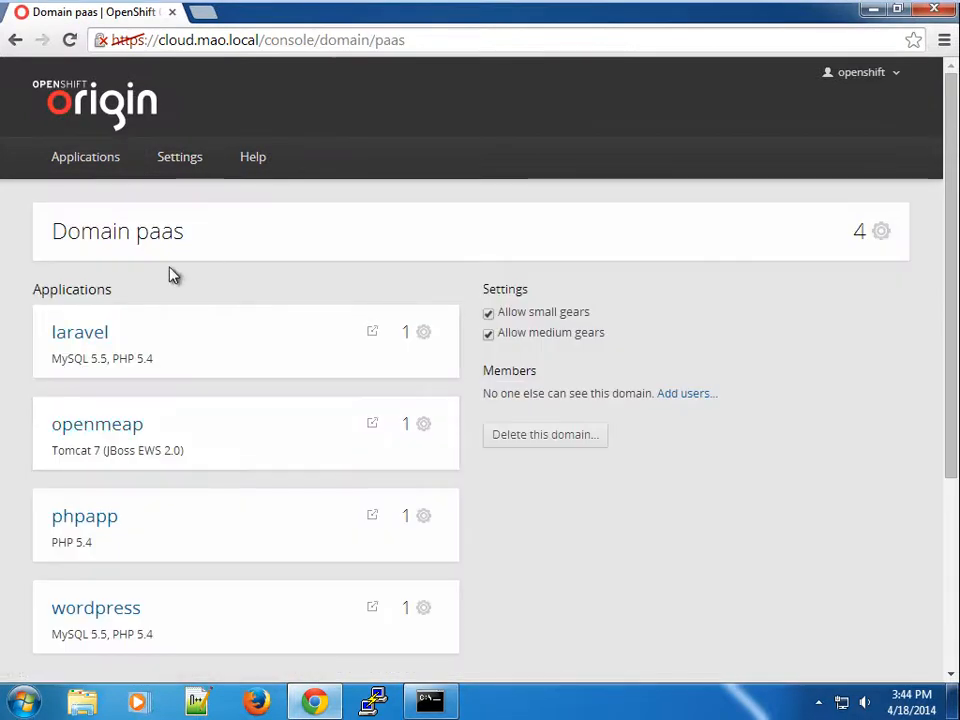
mouse_move(204, 336)
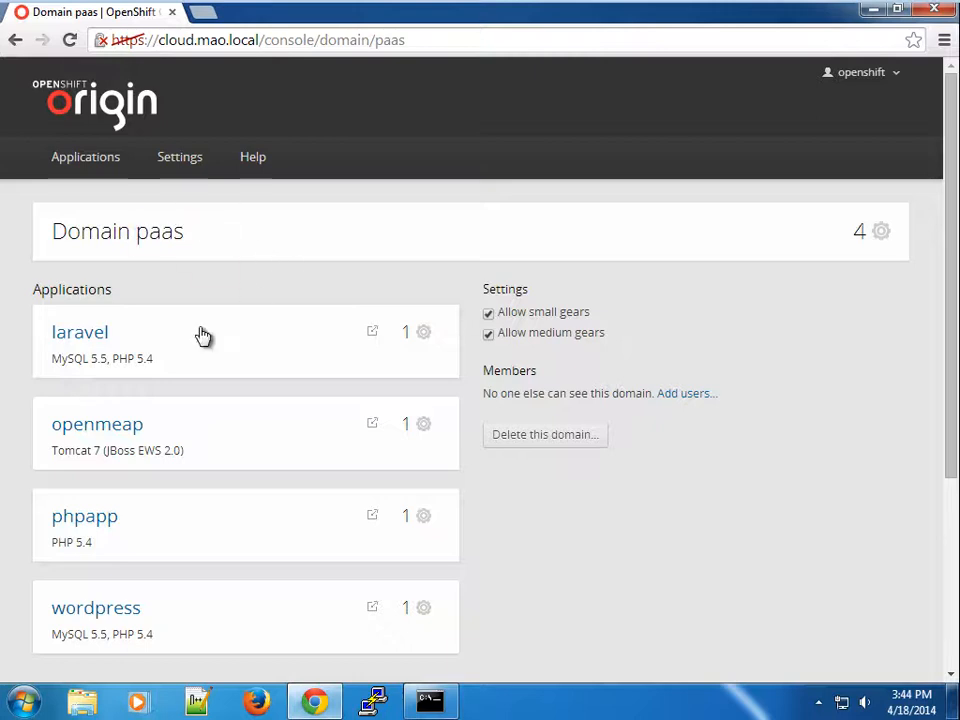
mouse_move(132, 244)
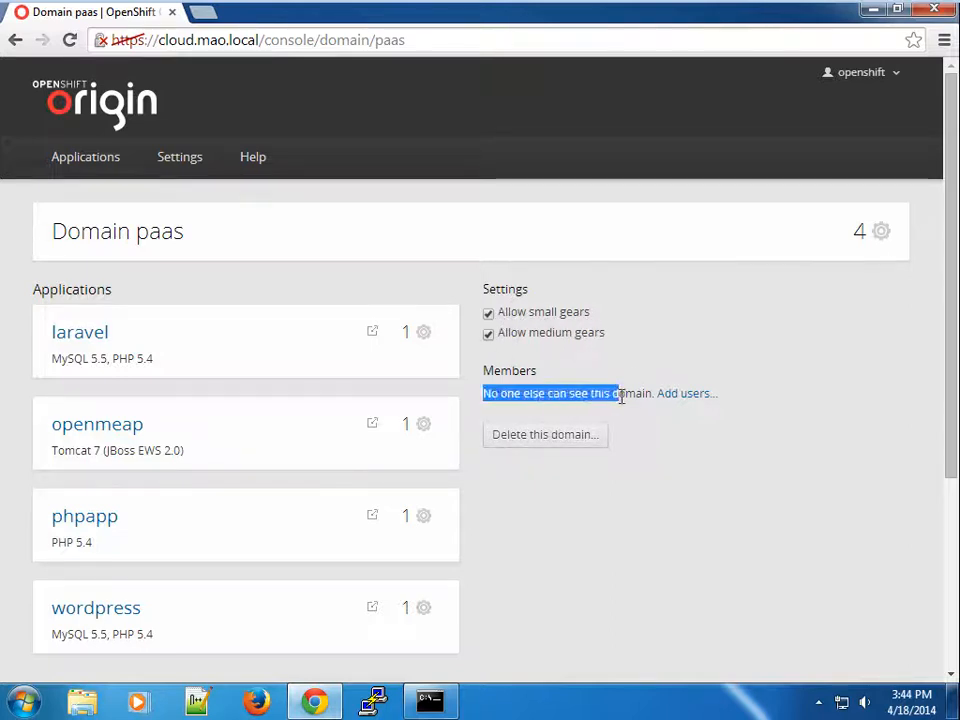
left_click(618, 392)
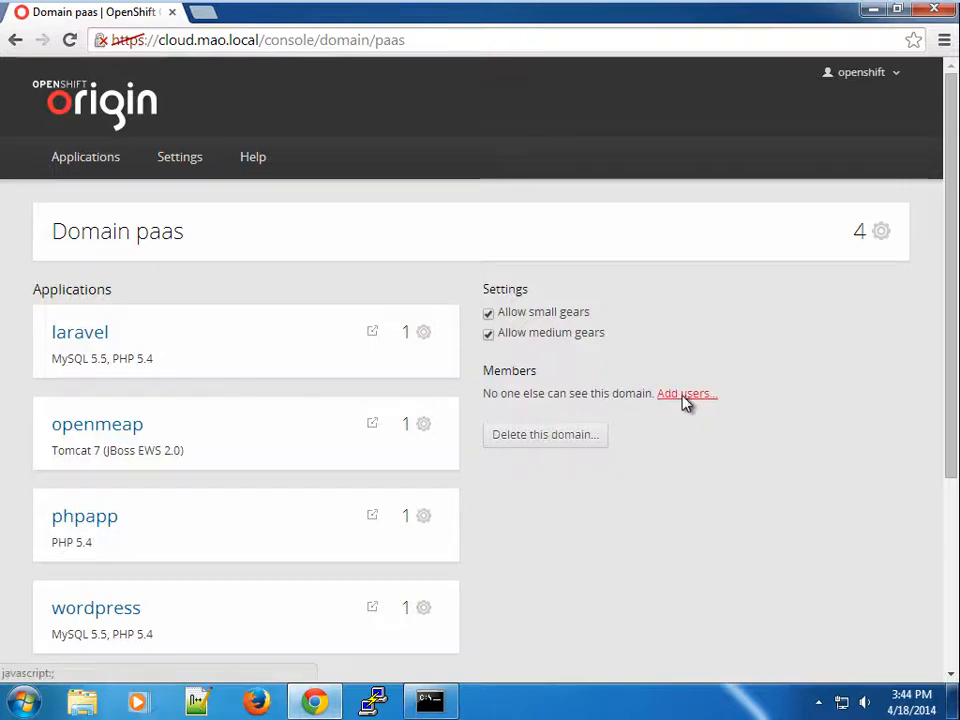
- Add user 'muffy' as a paas domain member with 'Can edit' access and save
left_click(686, 392)
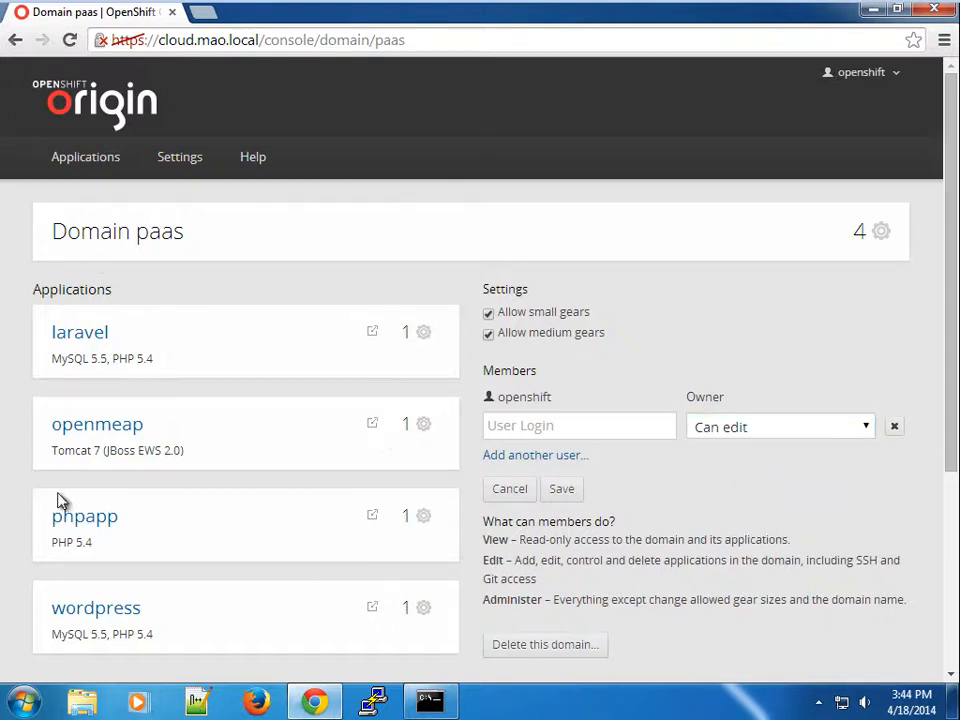
mouse_move(512, 544)
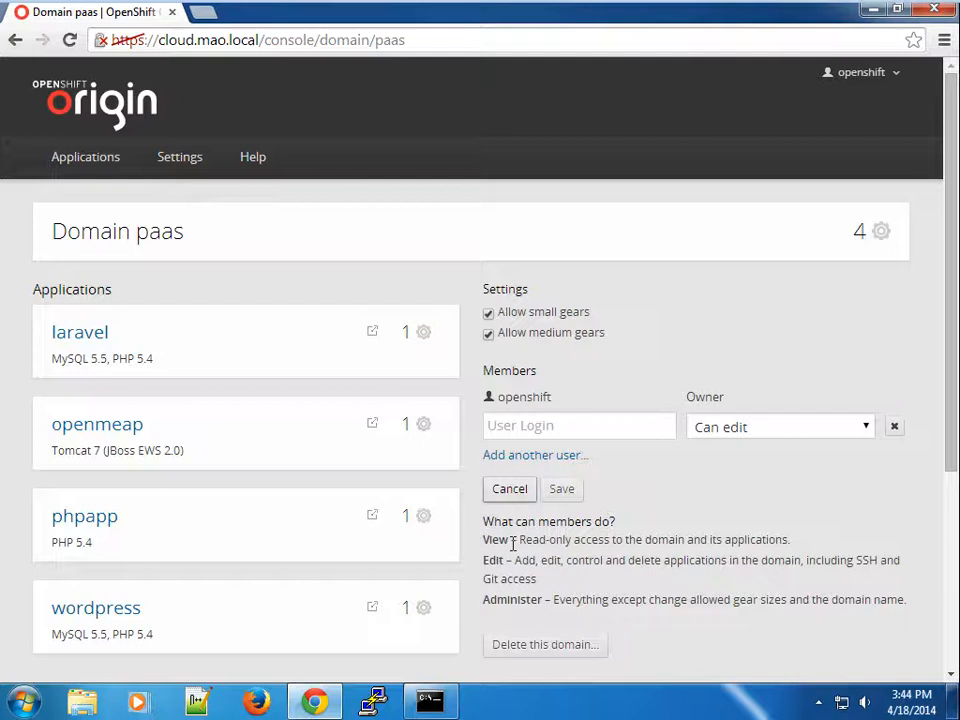
left_click_drag(524, 540, 788, 540)
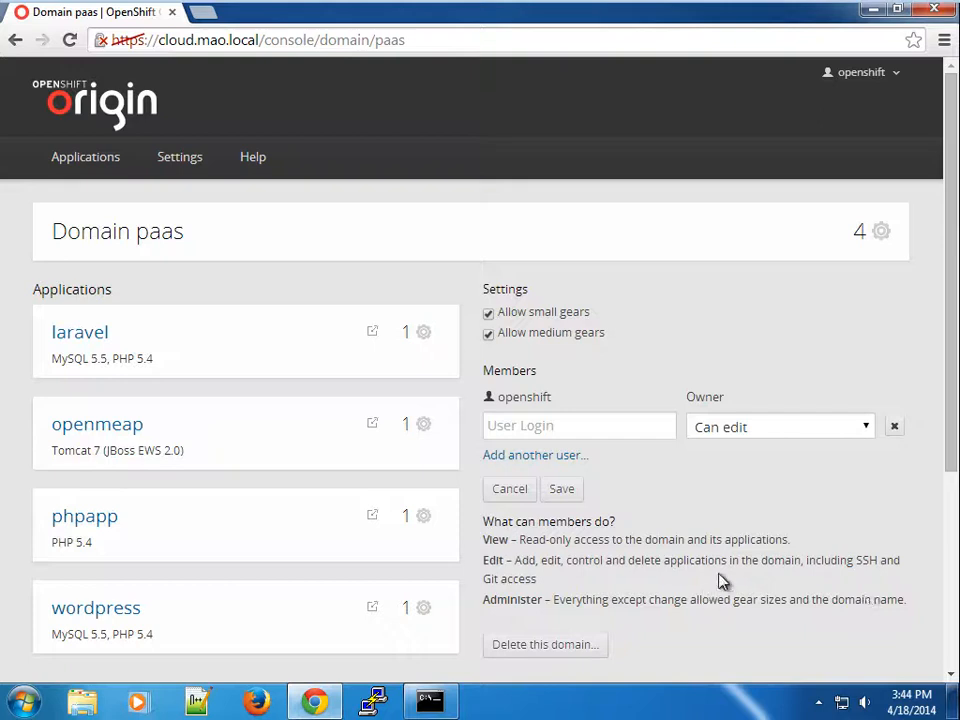
left_click(580, 424)
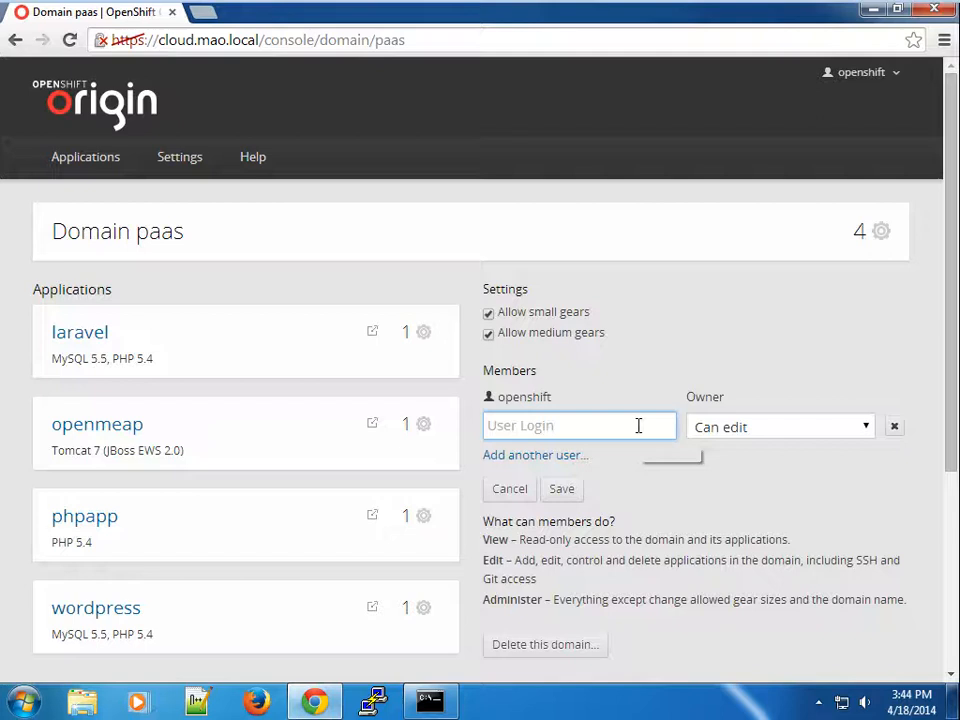
type("muffy")
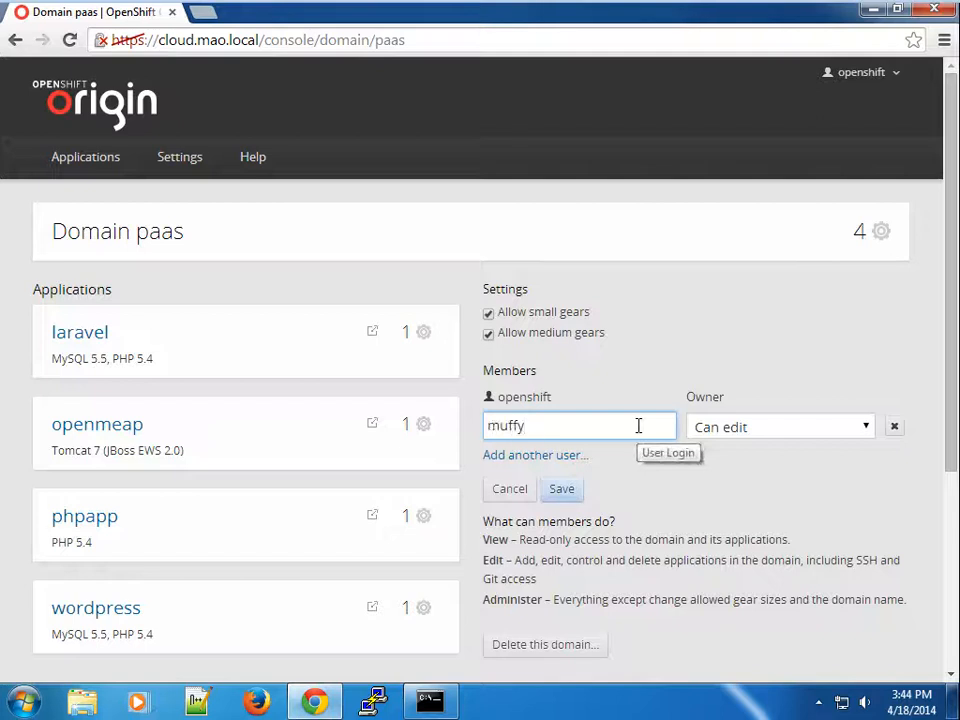
left_click(780, 426)
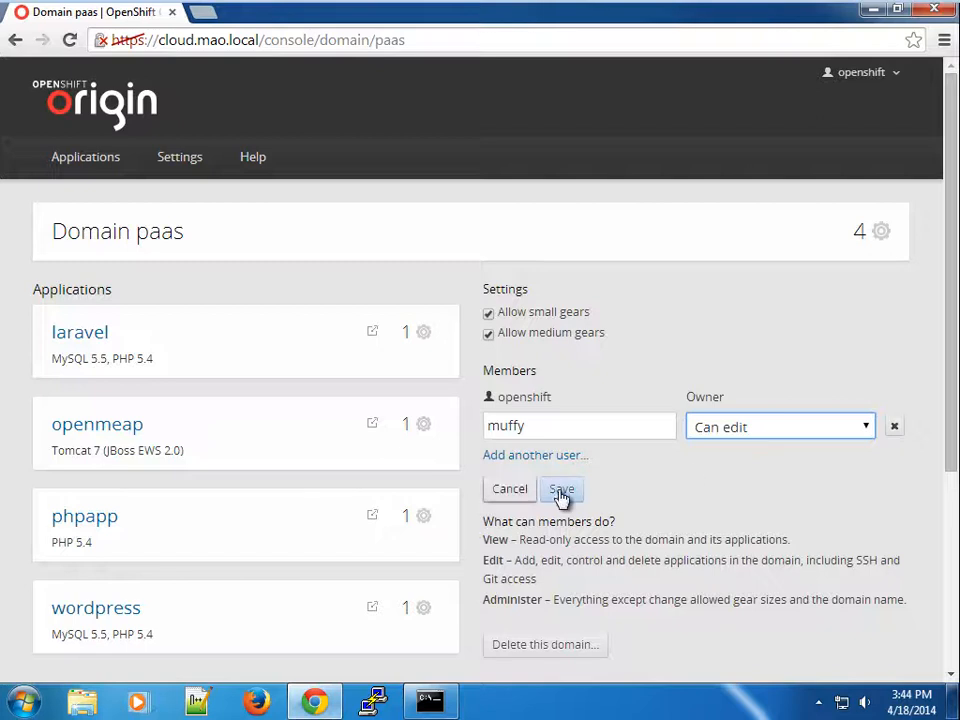
left_click(560, 488)
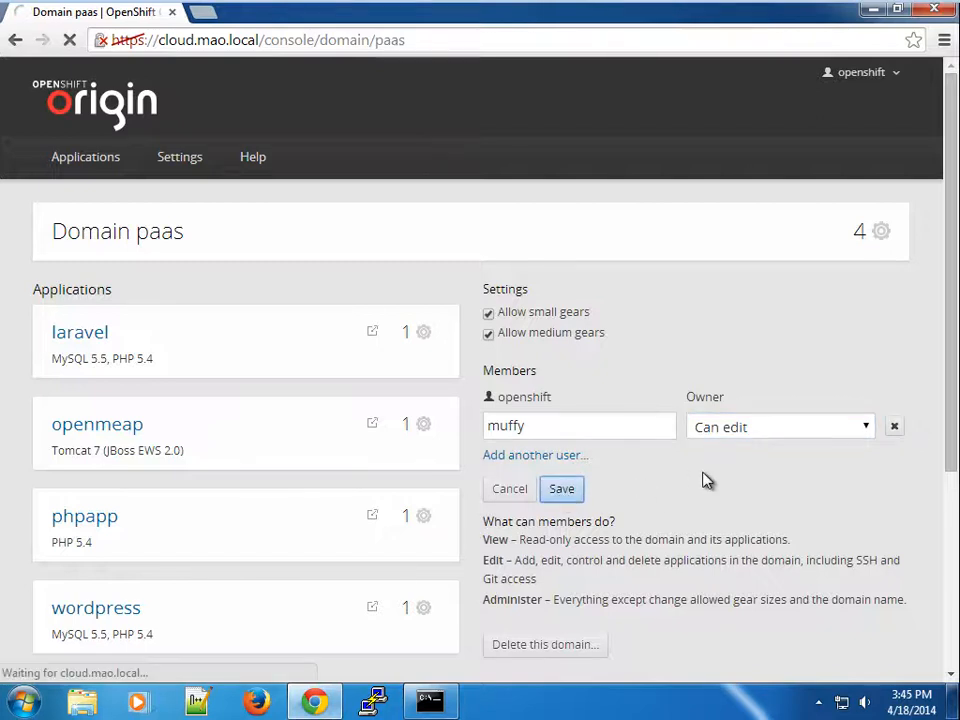
left_click(560, 488)
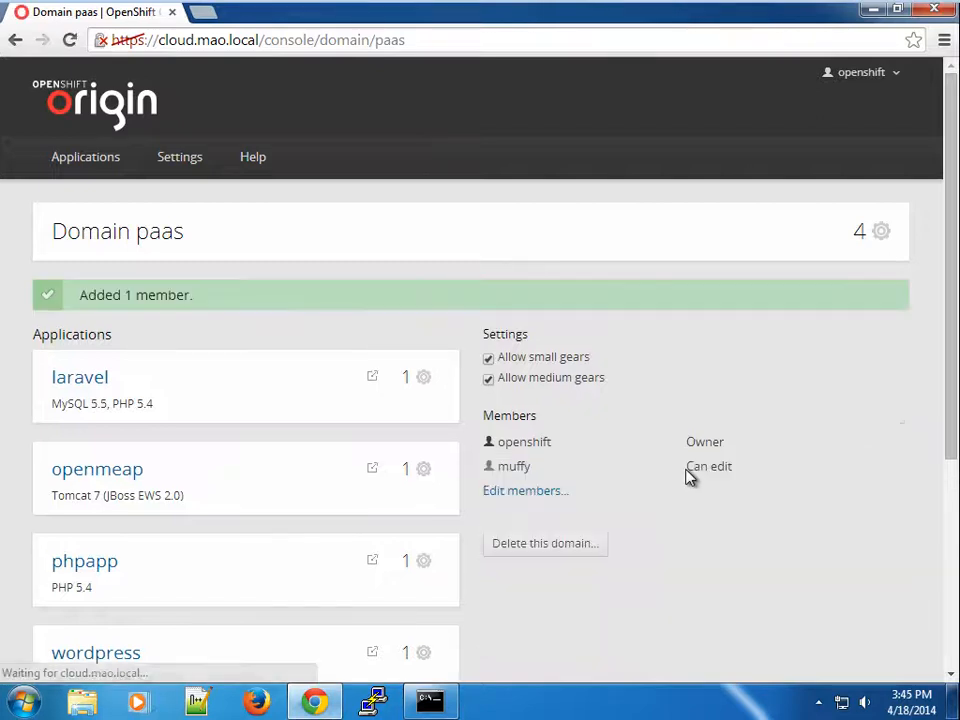
- Edit the domain members, set muffy to 'No role' and save so no other members remain
double_click(512, 466)
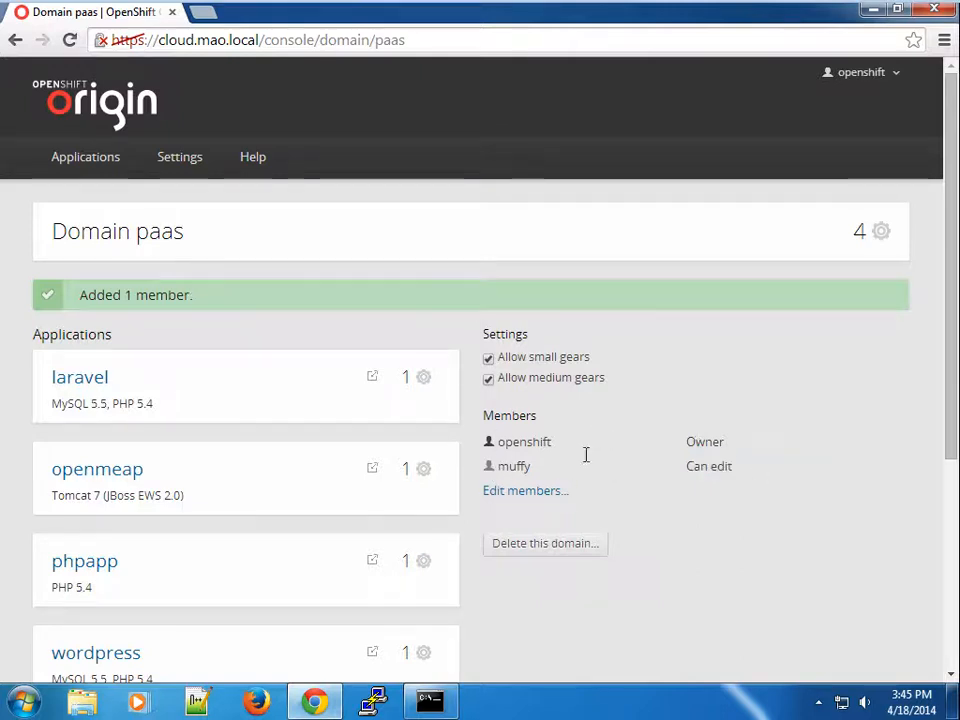
left_click(524, 490)
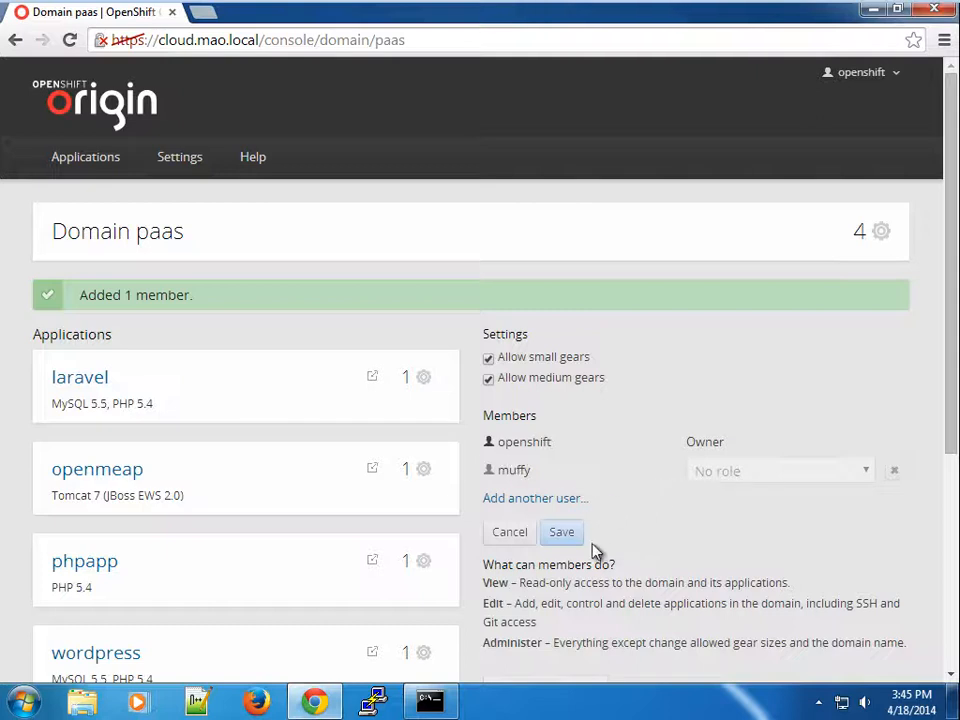
left_click(560, 532)
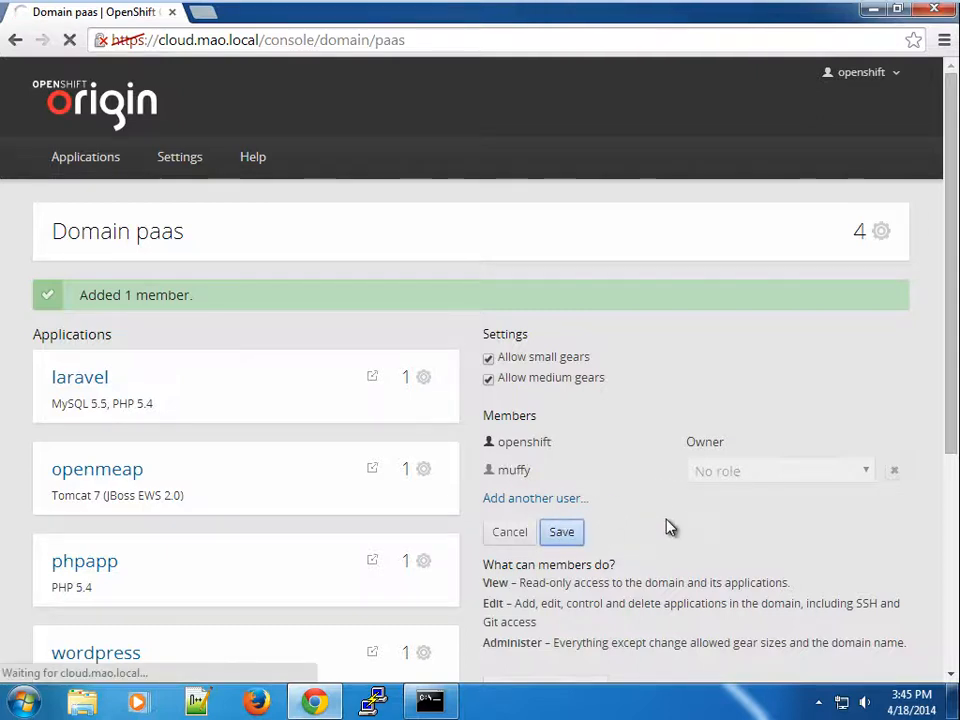
left_click(892, 470)
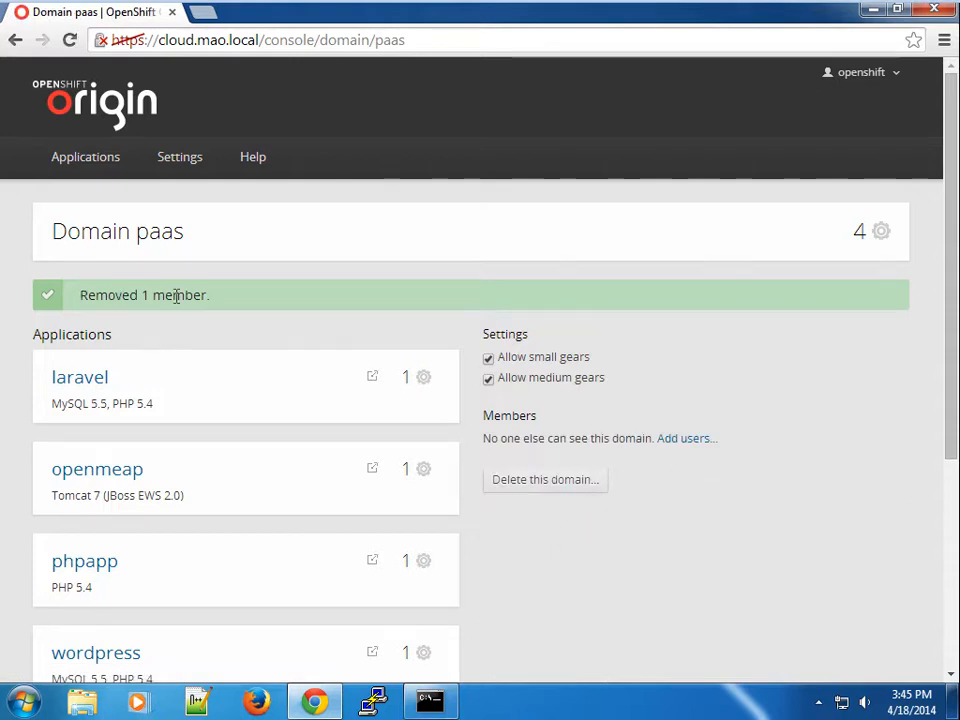
mouse_move(284, 344)
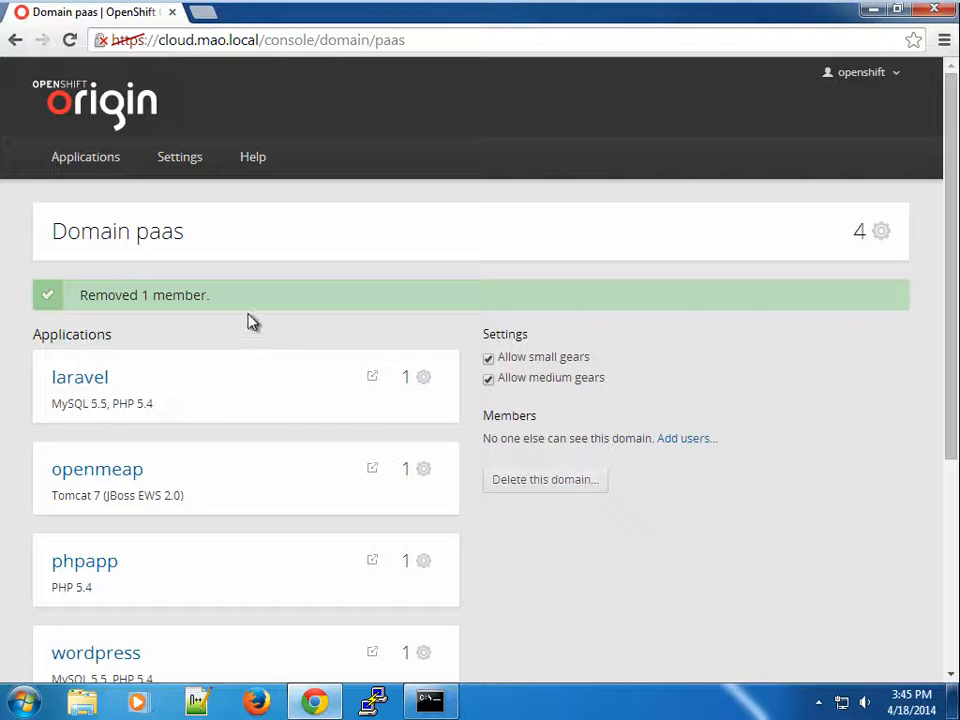
mouse_move(84, 156)
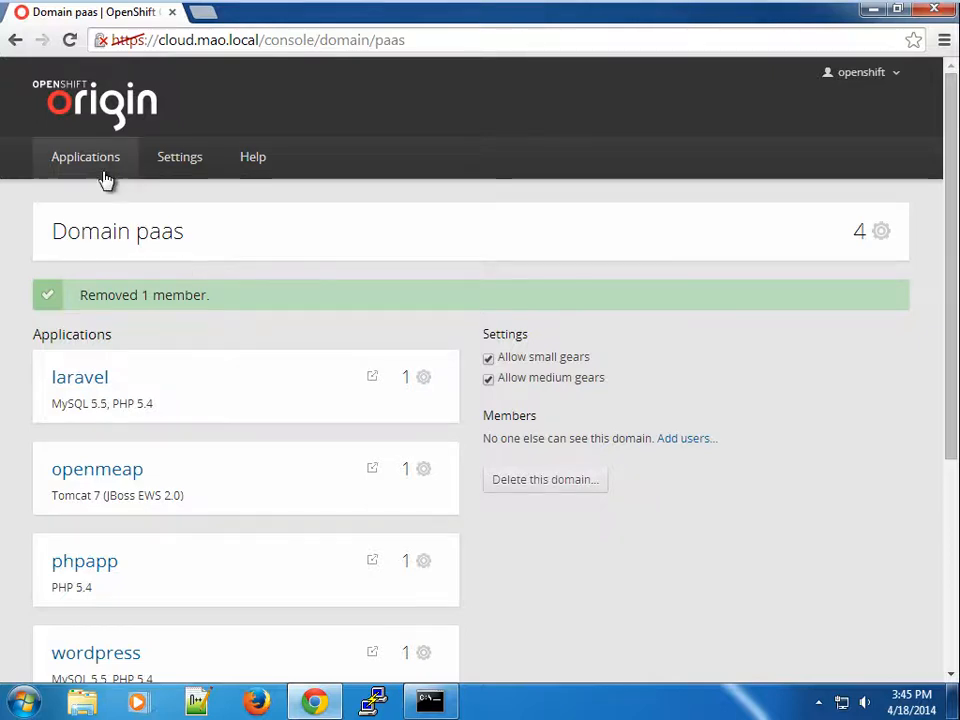
- View the 'Access logs' command-line tip with <app_name> selected, then bring up Command Prompt in openshift-demo
left_click(84, 156)
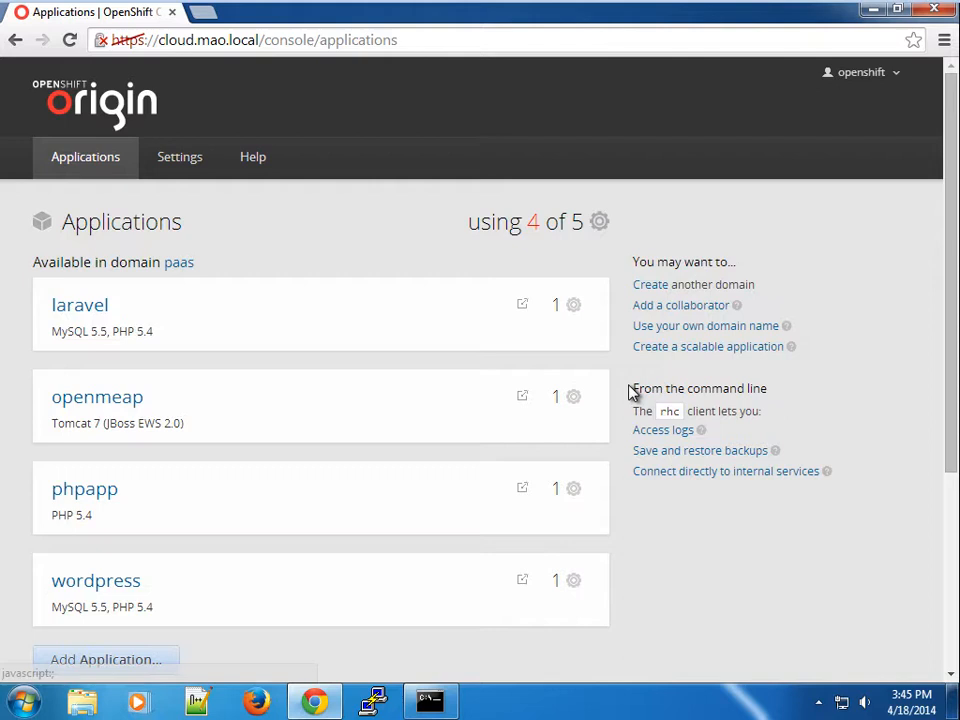
mouse_move(664, 428)
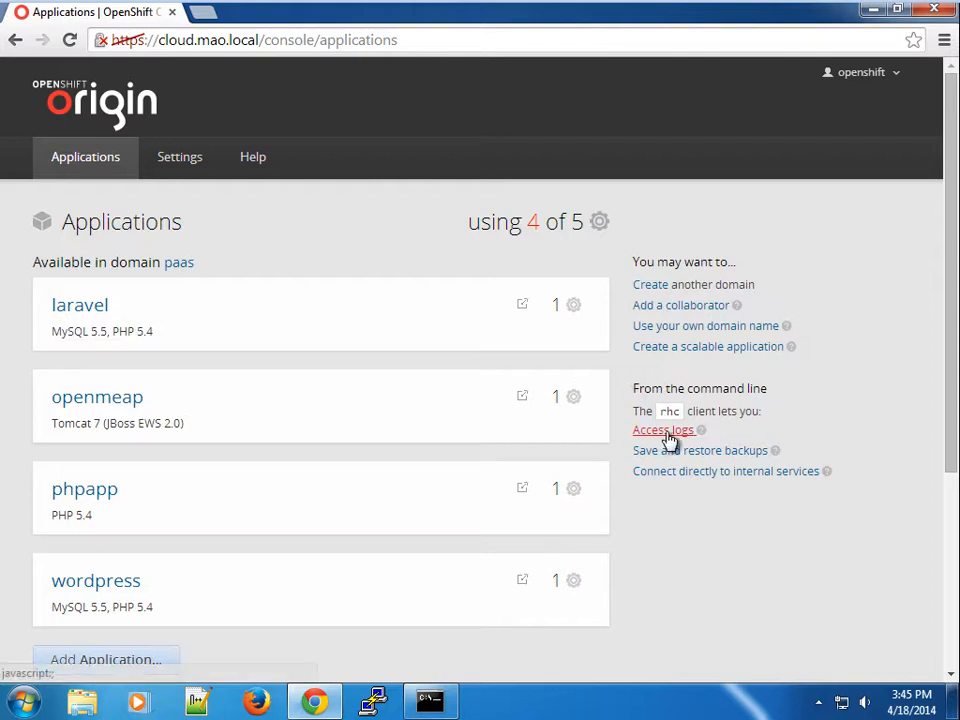
mouse_move(664, 428)
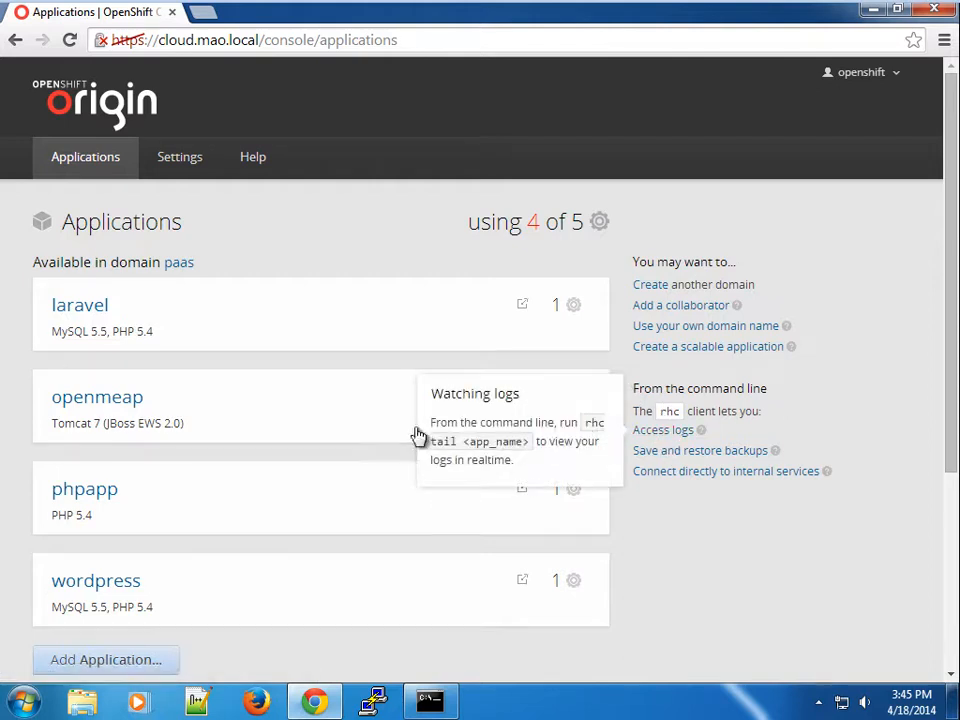
double_click(496, 442)
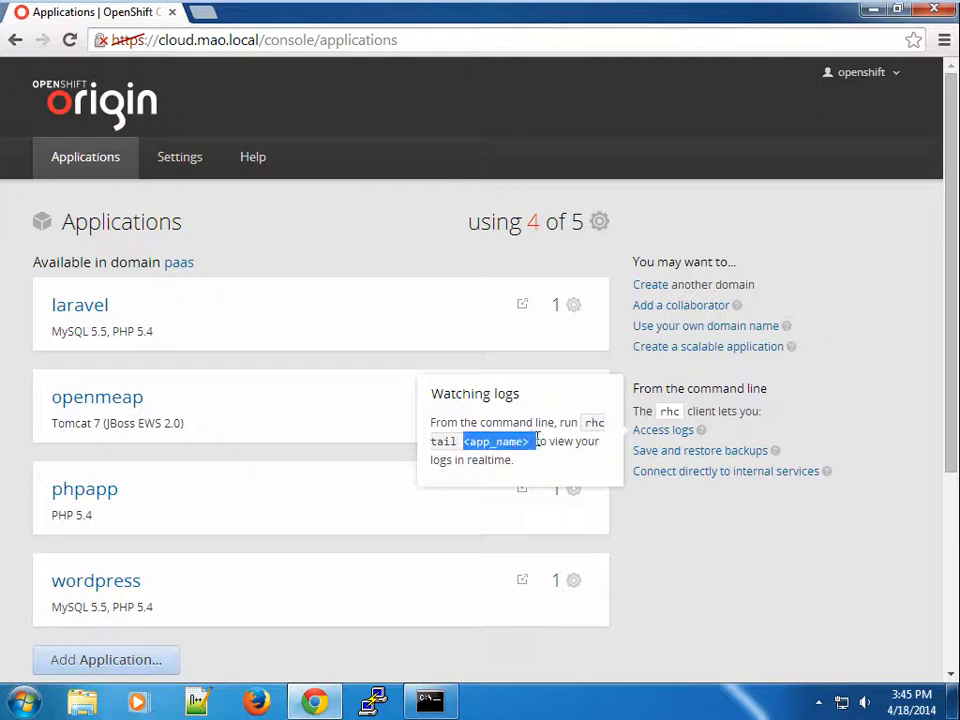
mouse_move(482, 448)
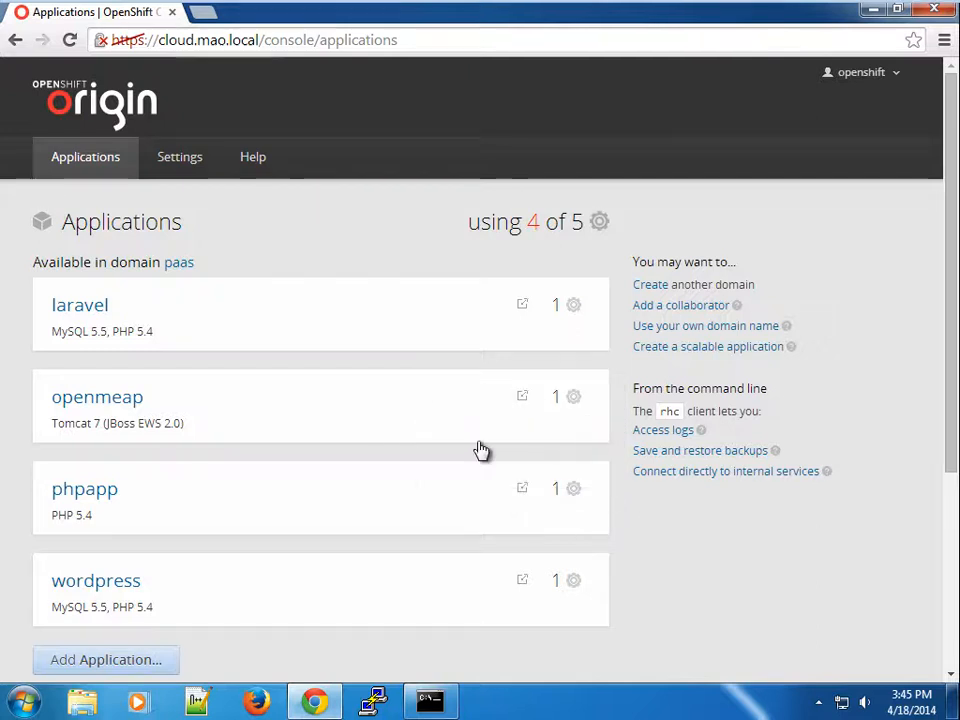
mouse_move(196, 470)
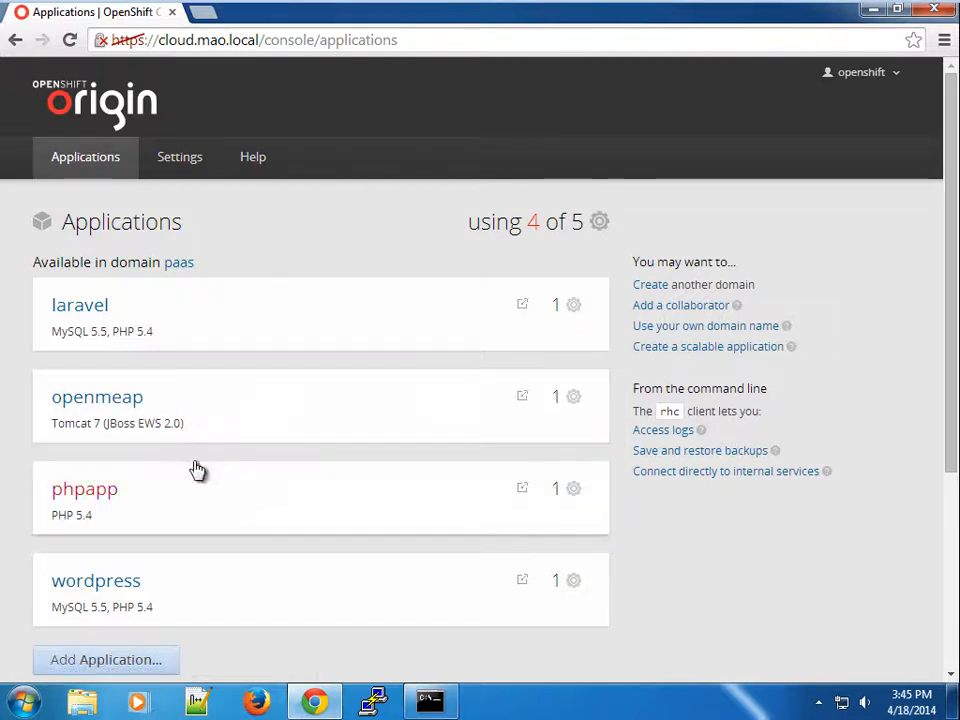
left_click(428, 700)
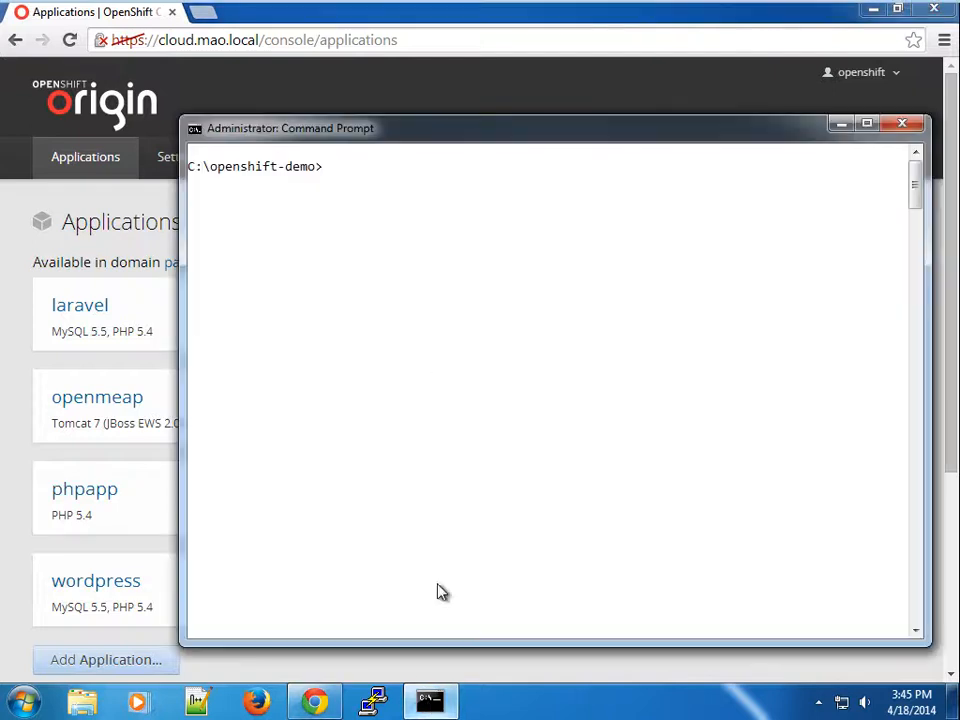
- Tail the openmeap app's logs with 'rhc tail -a openmeap -l openshift', then stop the stream
type("rhc tail -a")
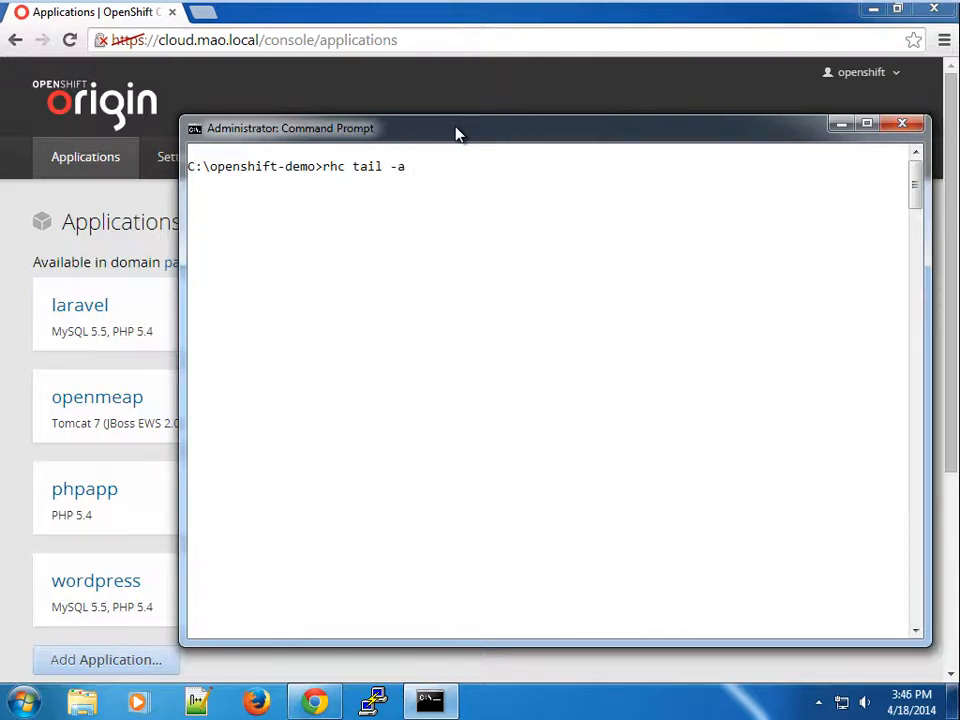
type("openmeal")
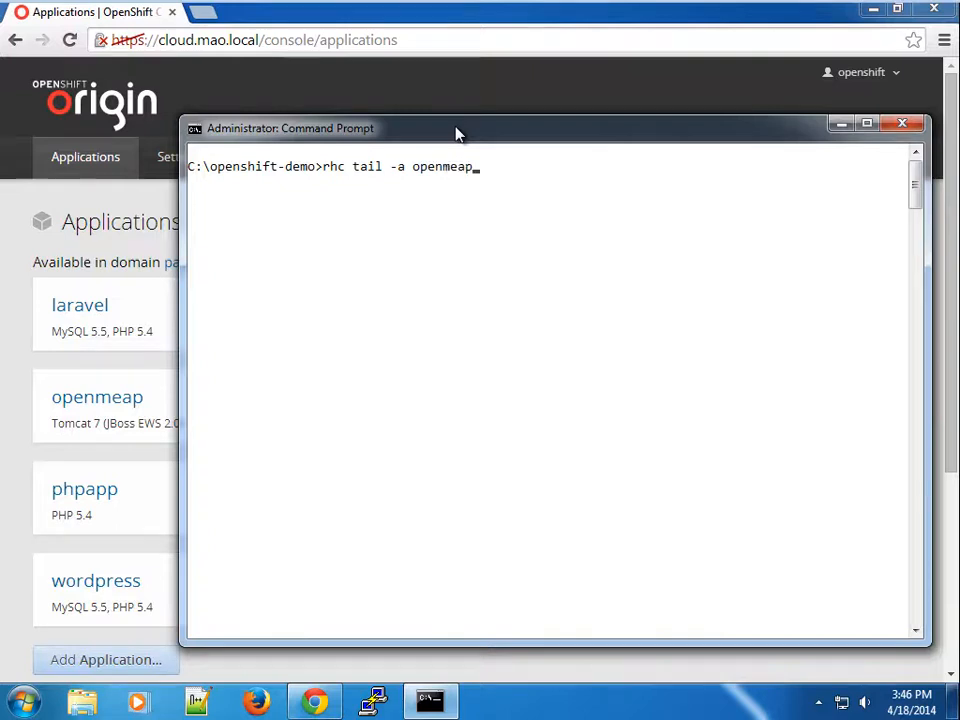
type("-l openshift")
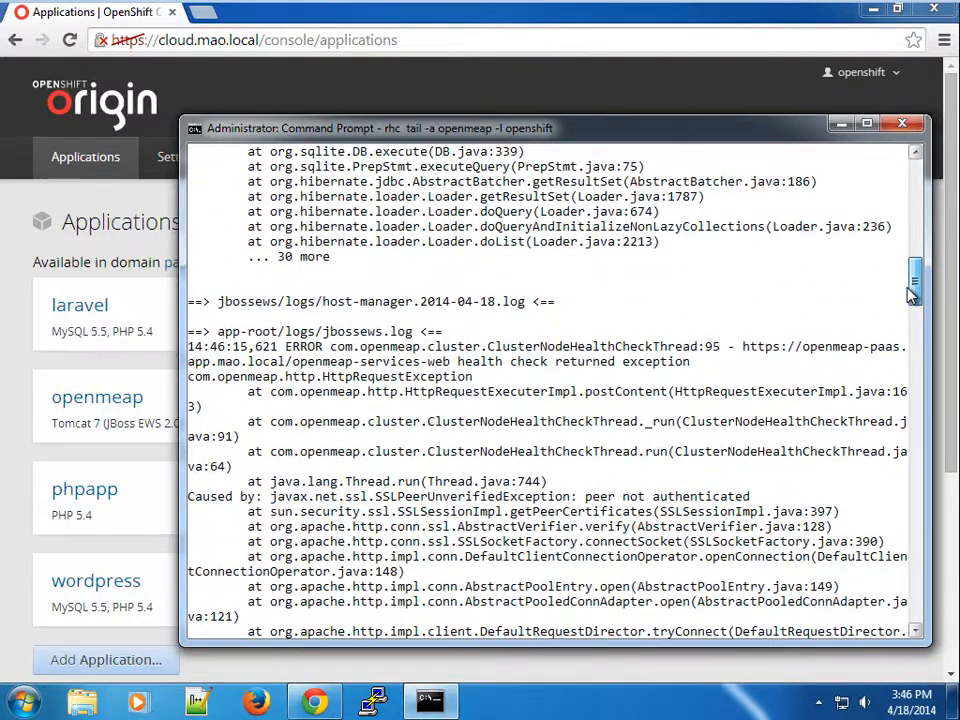
scroll("down", 3)
type("Y")
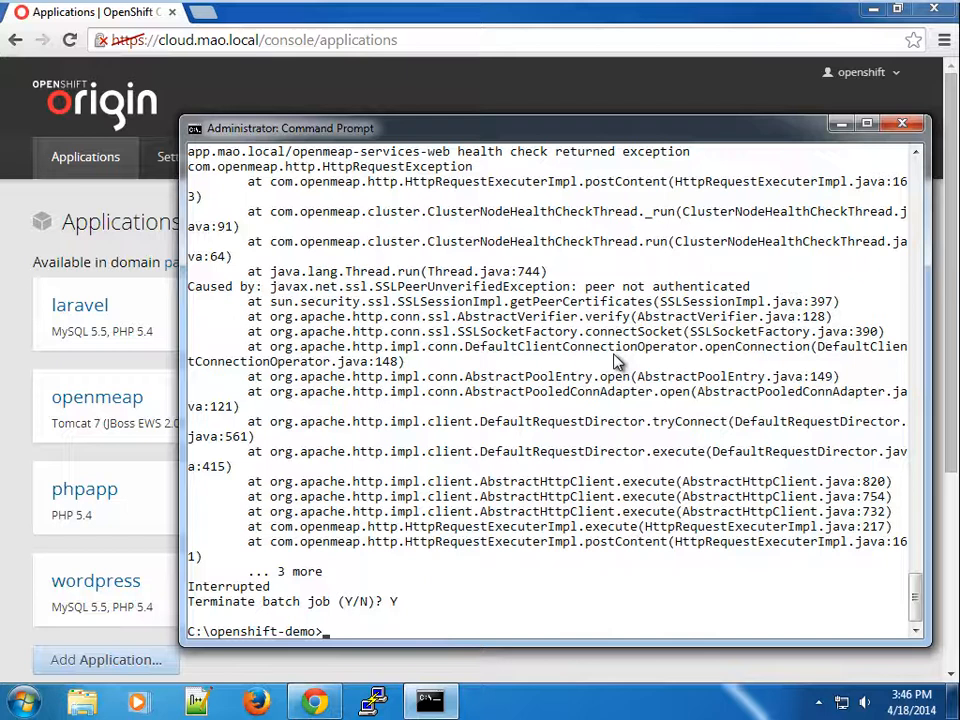
- Run 'rhc tail -a wordpress -l openshift' to stream the wordpress PHP and MySQL logs
type("rhc tail")
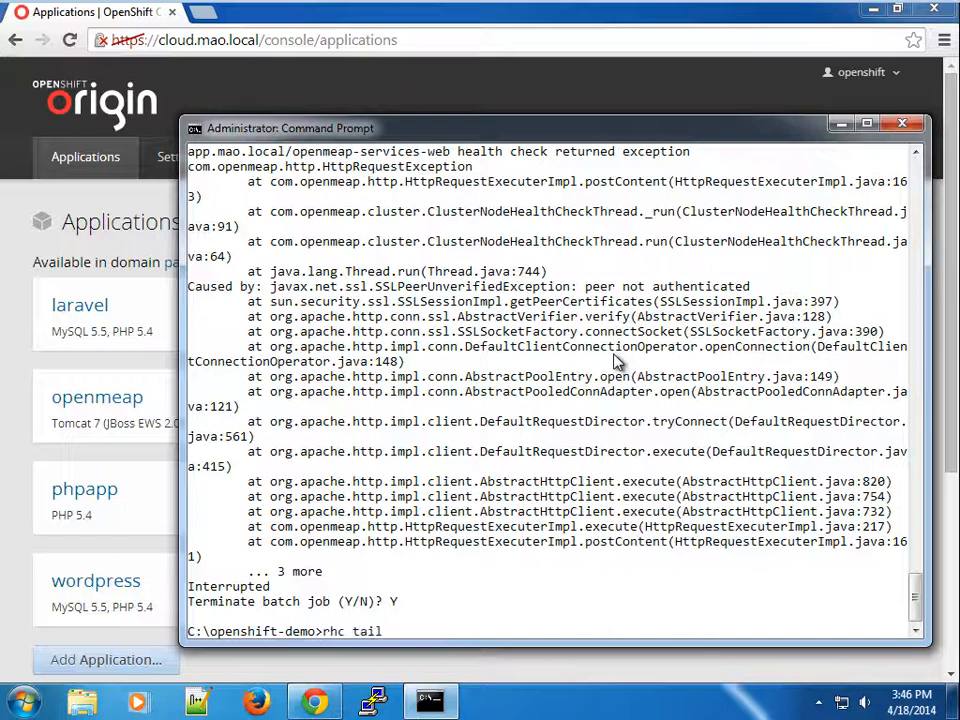
type("-a")
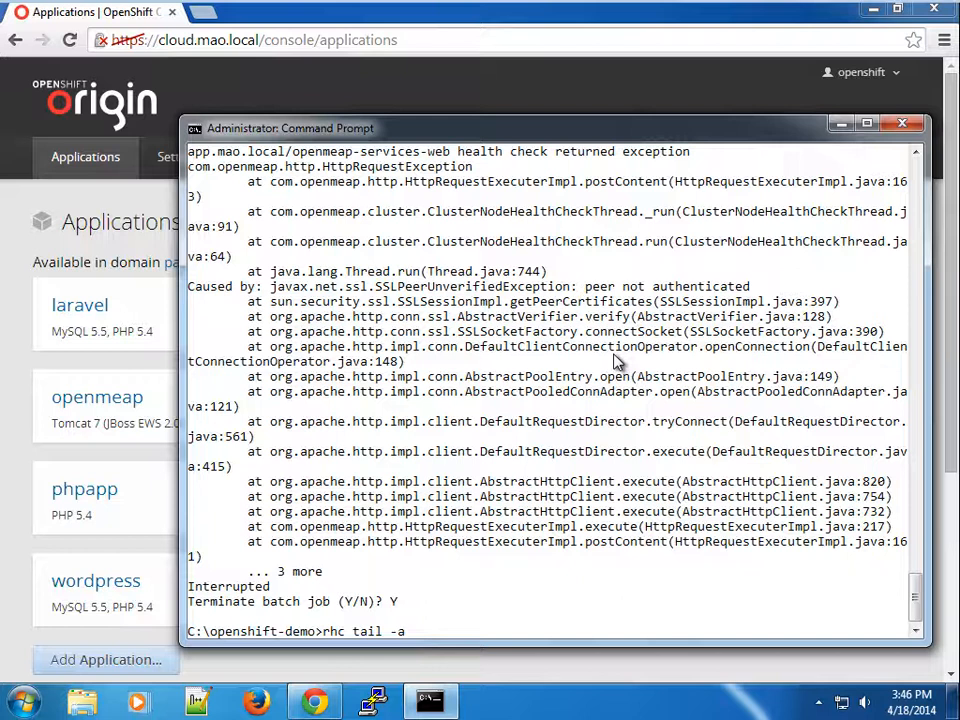
type("wordpress")
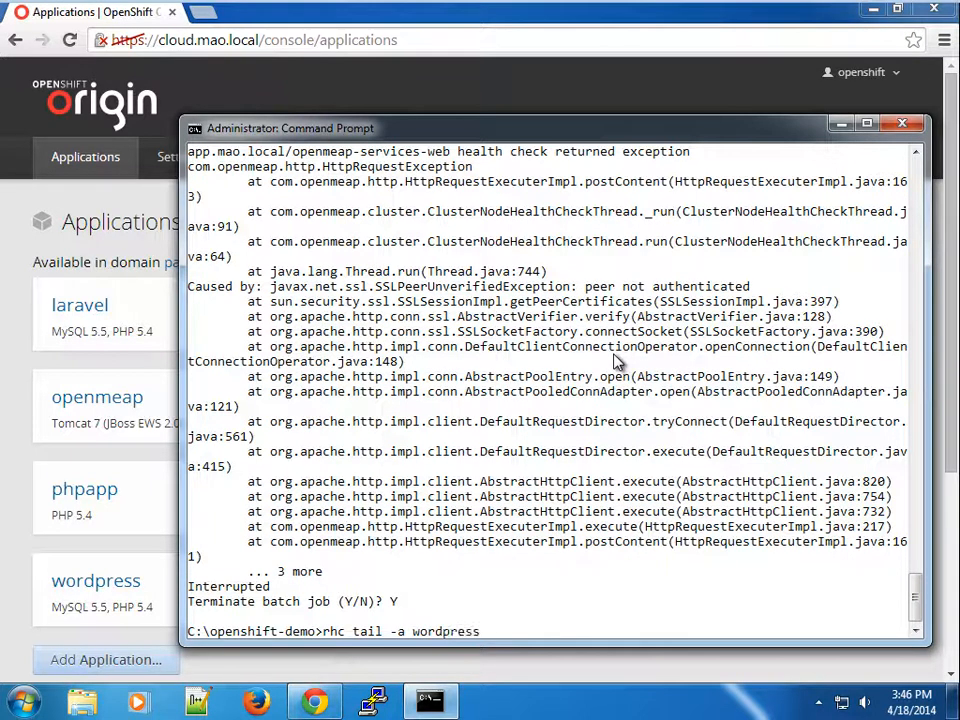
type("-l o")
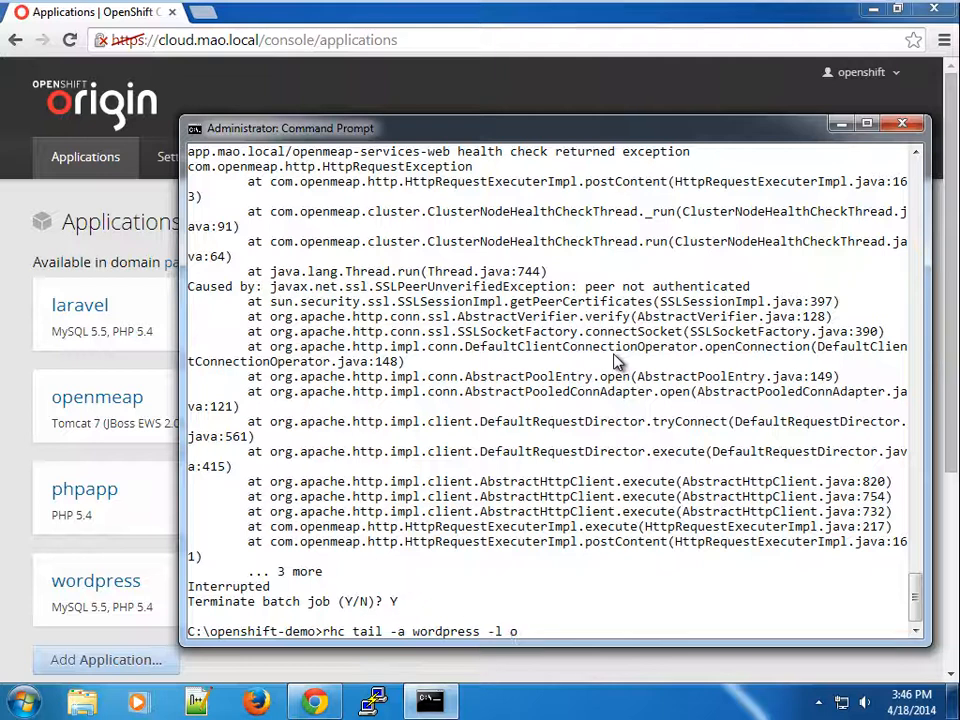
type("penshift")
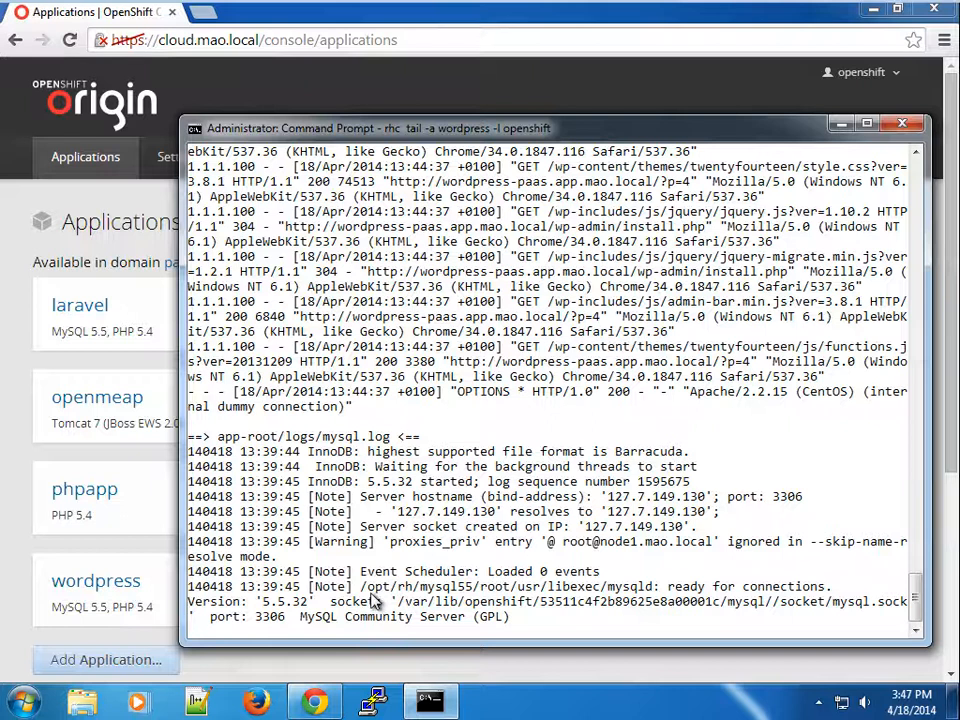
mouse_move(512, 566)
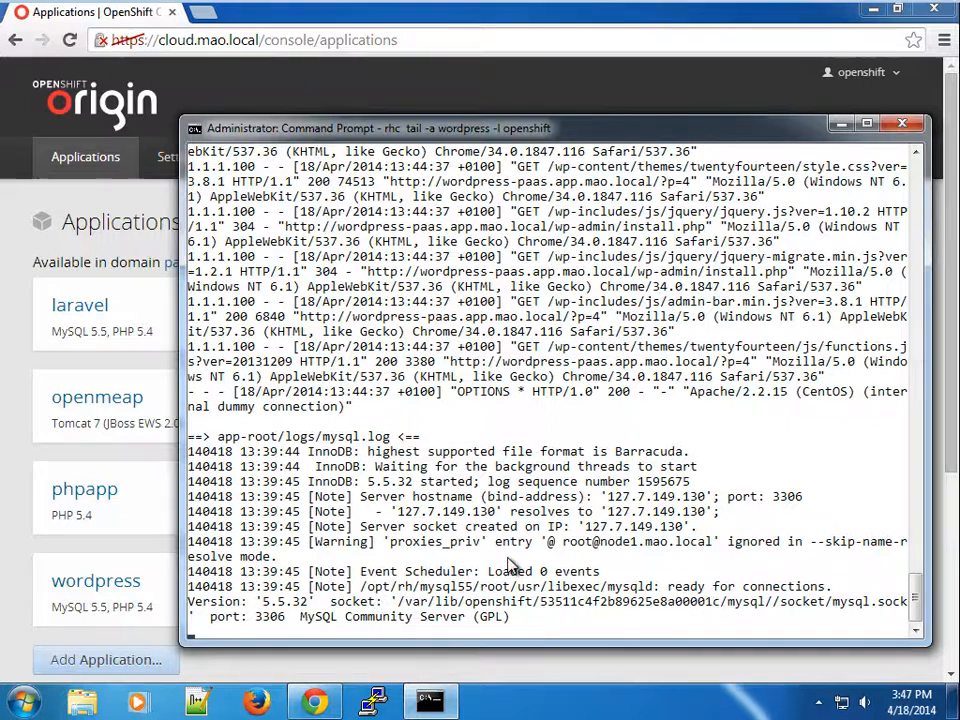
mouse_move(616, 556)
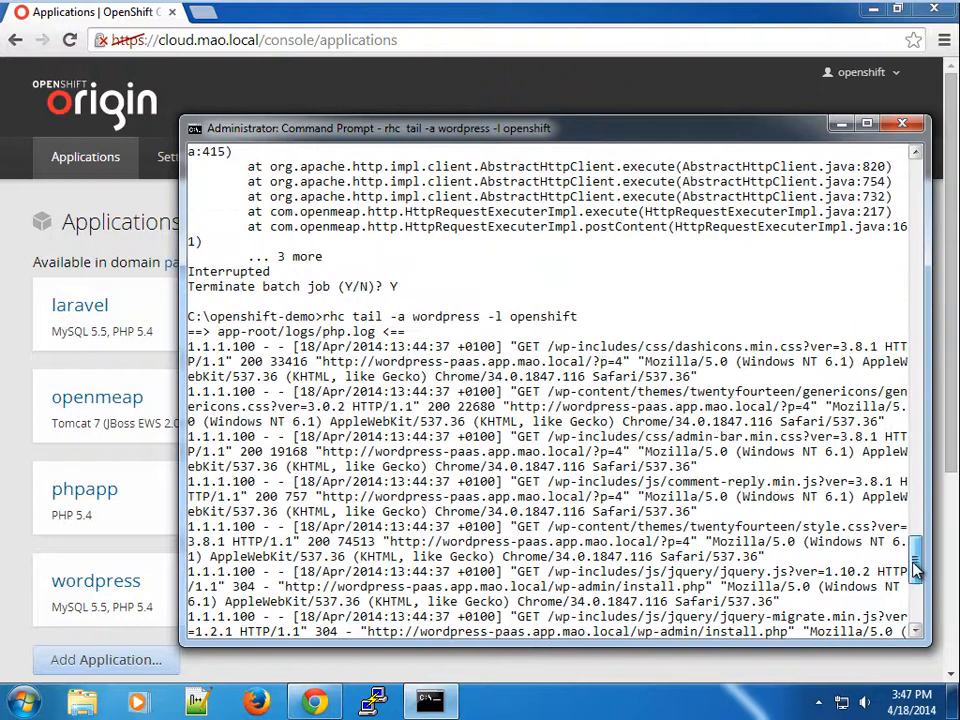
- Scroll through the streamed logs, interrupt with Ctrl+C and answer Y to terminate
scroll("down", 3)
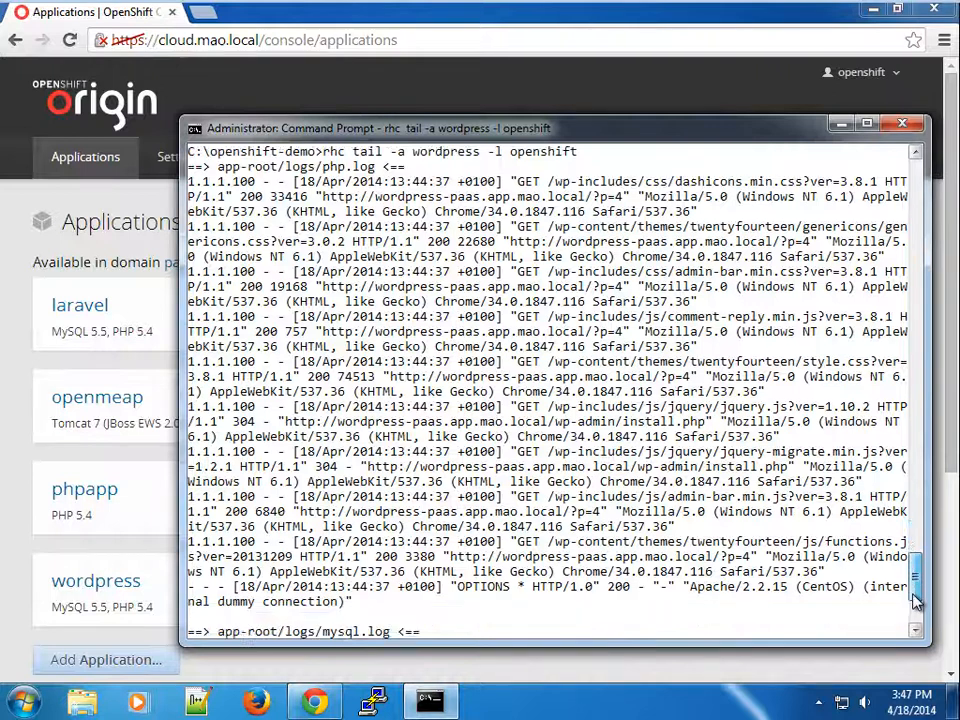
scroll("down", 3)
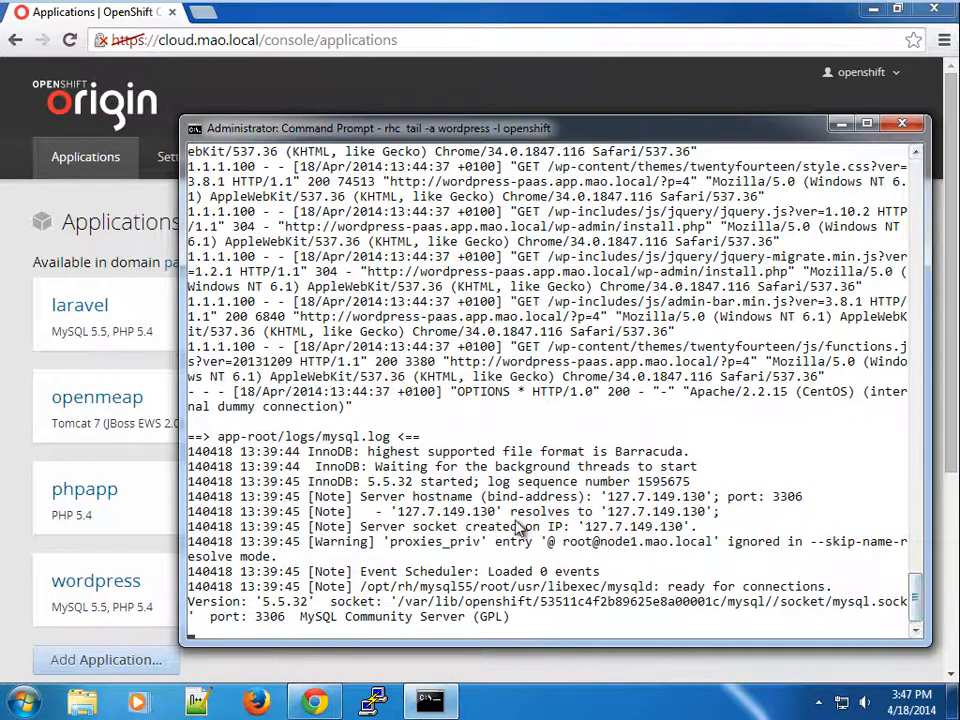
key("ctrl+c")
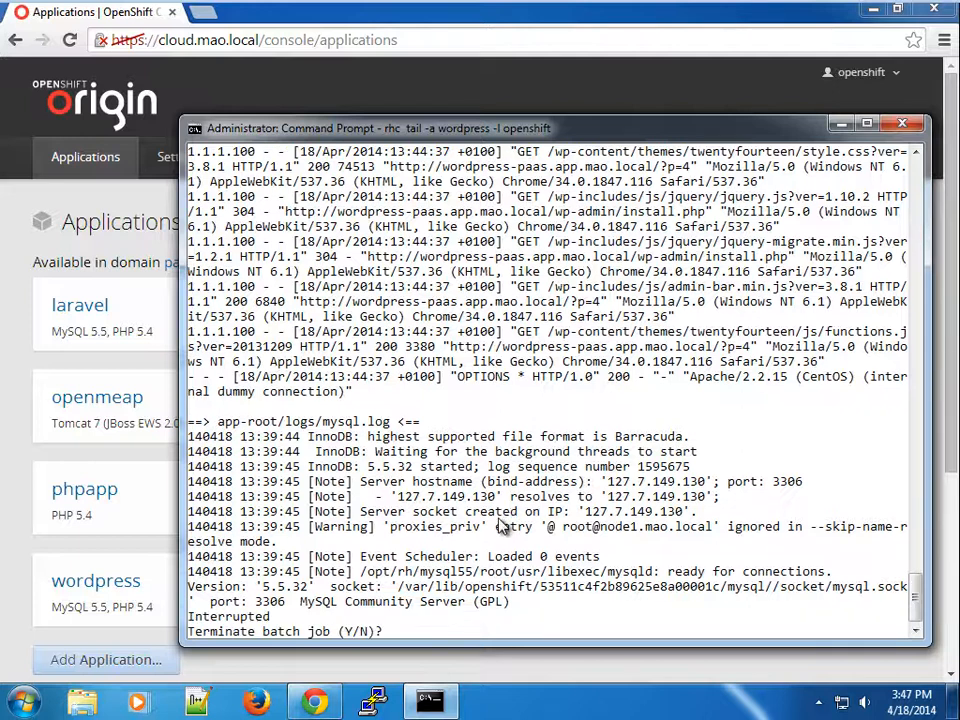
type("Y")
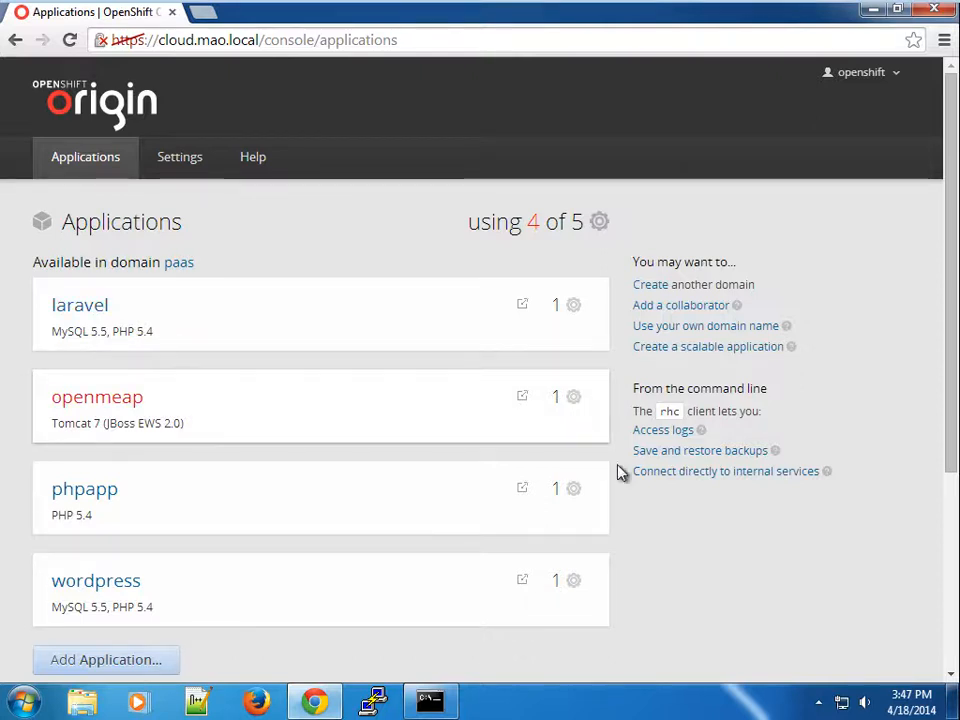
mouse_move(662, 510)
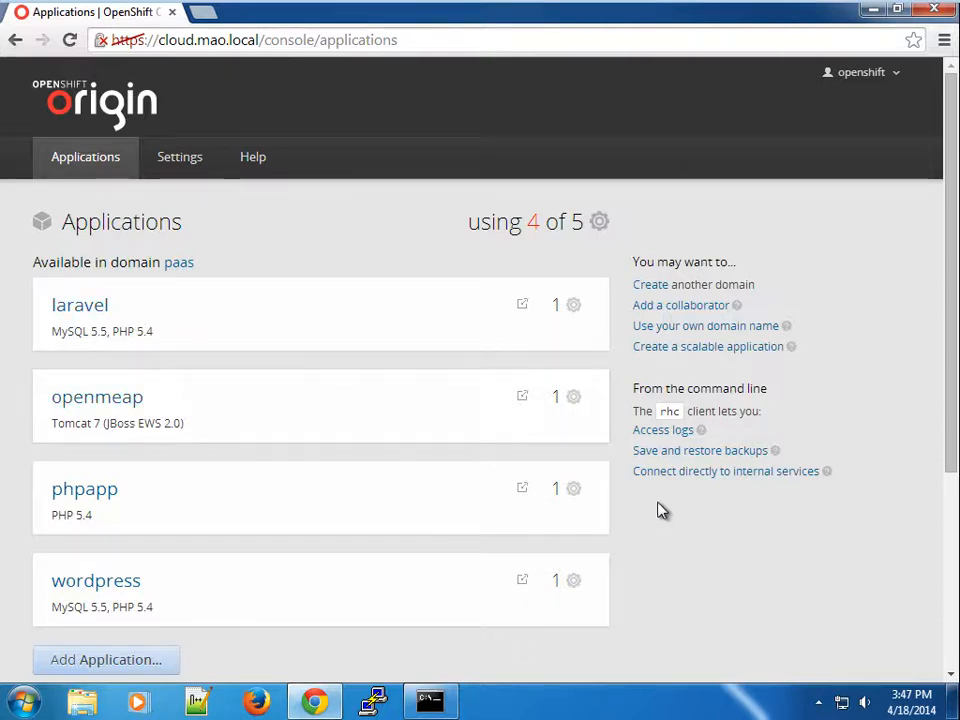
mouse_move(420, 364)
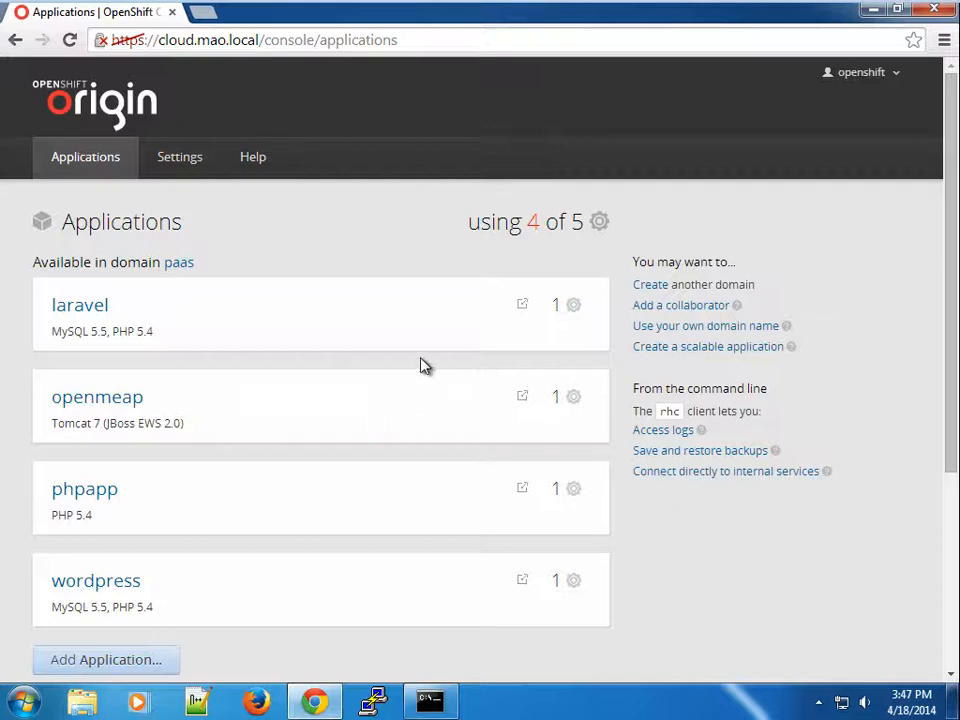
mouse_move(580, 358)
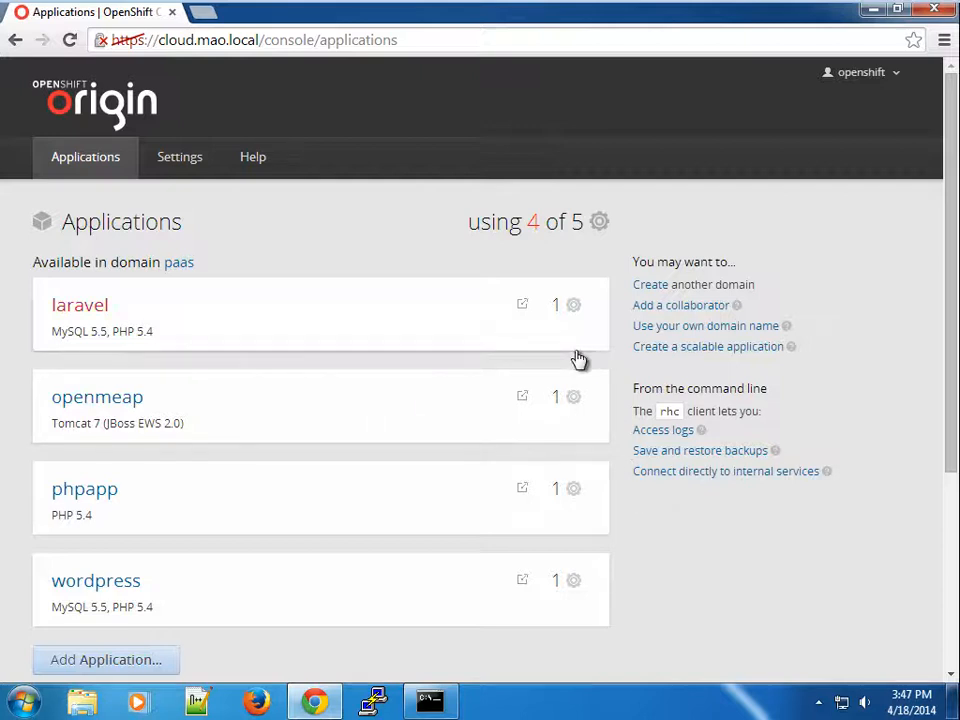
mouse_move(332, 364)
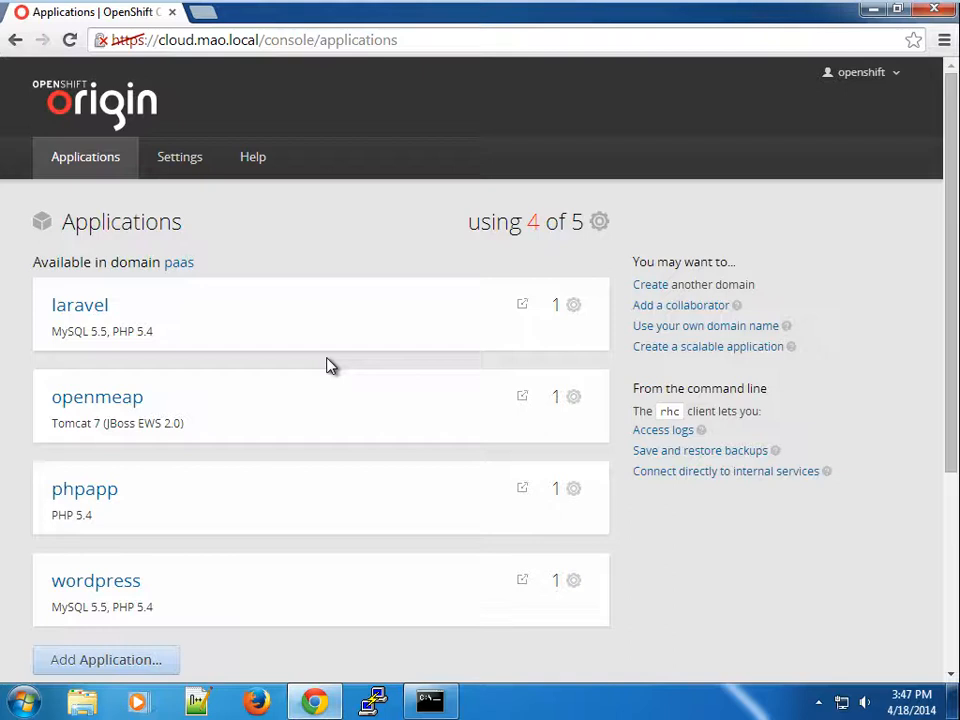
mouse_move(96, 580)
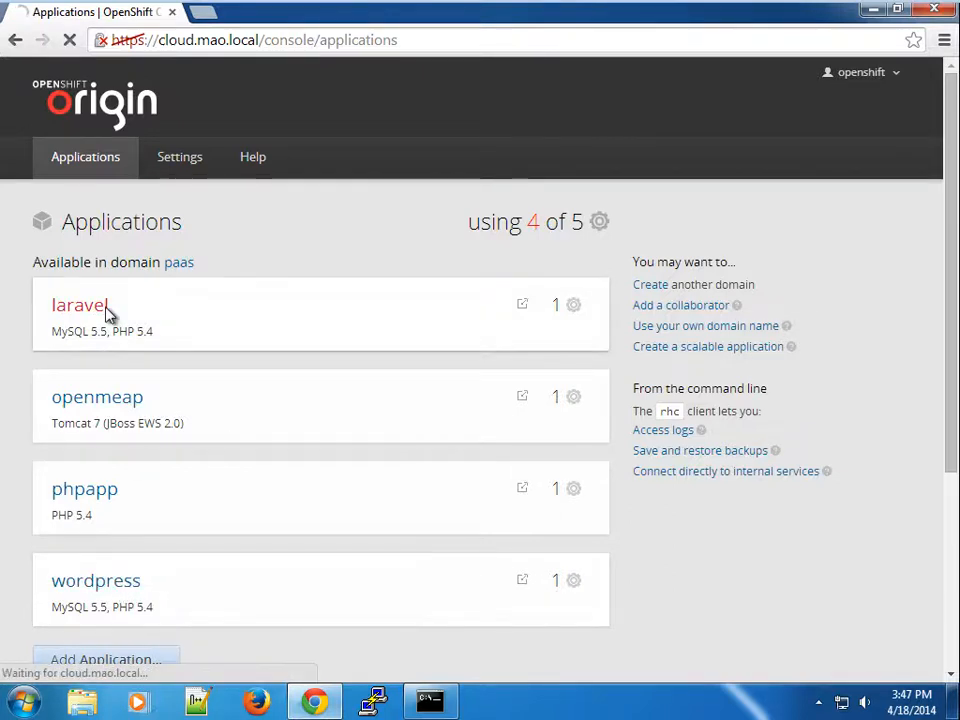
- Reveal the laravel application's Remote Access ssh command and select it for copying
left_click(80, 304)
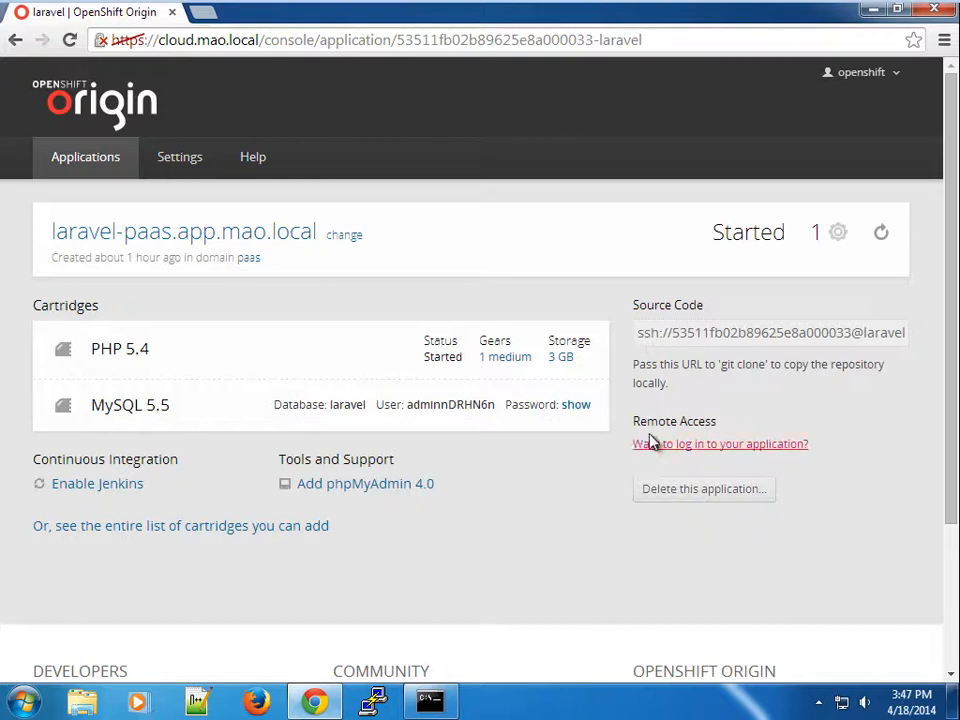
mouse_move(756, 420)
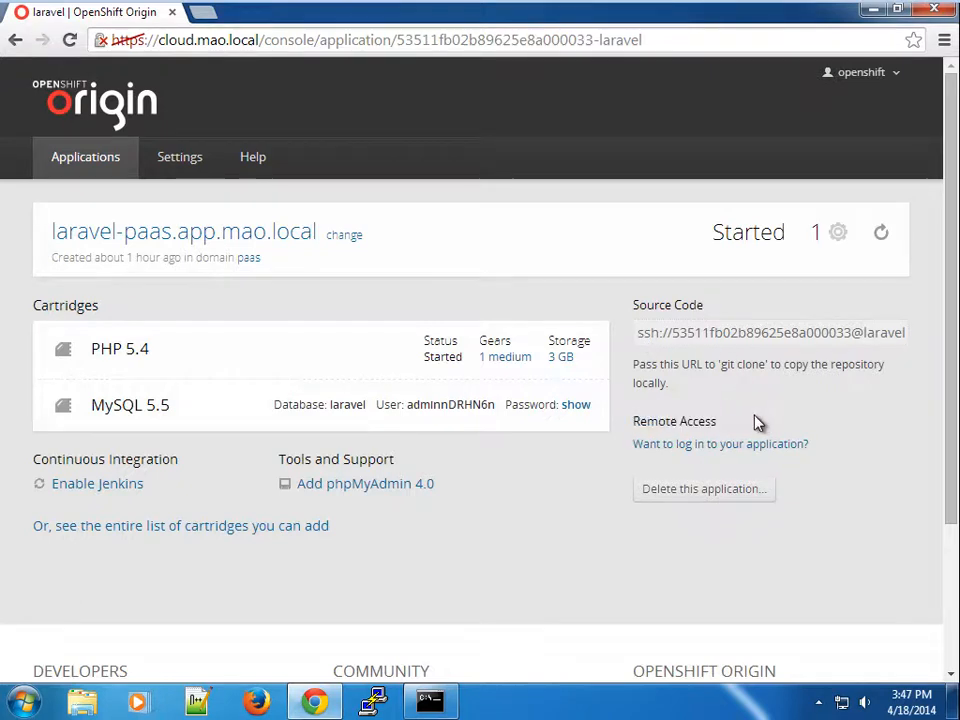
mouse_move(720, 444)
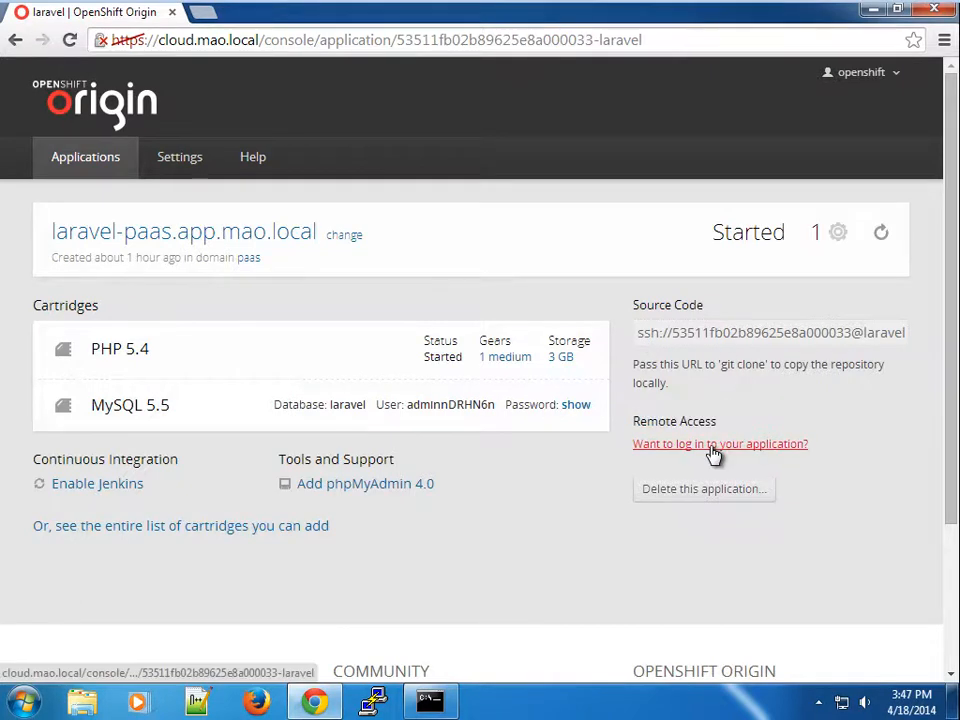
left_click(720, 444)
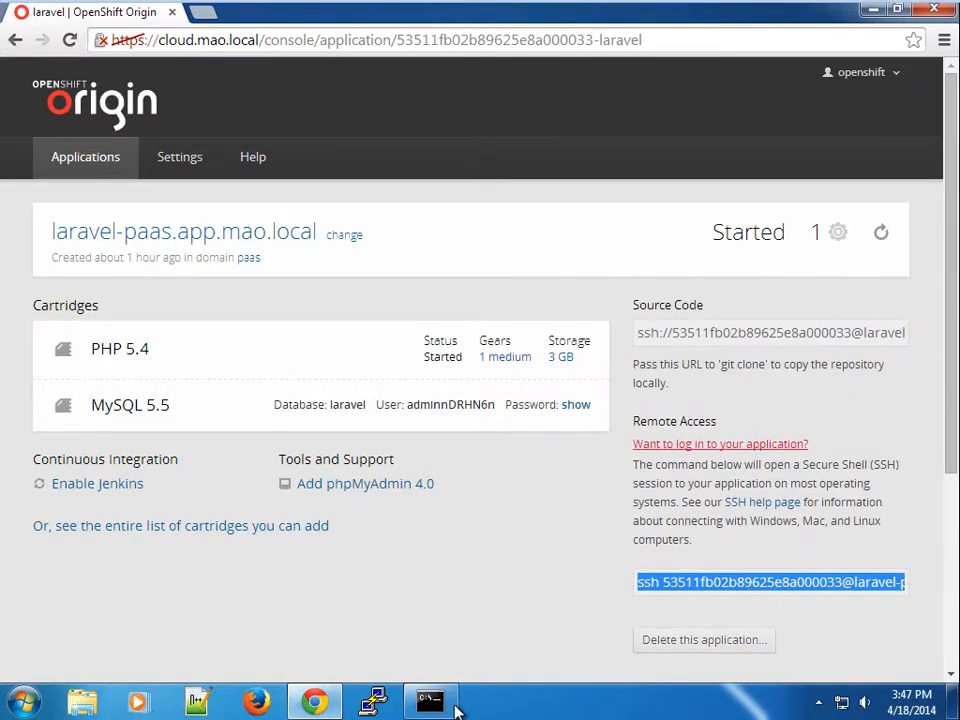
left_click(430, 700)
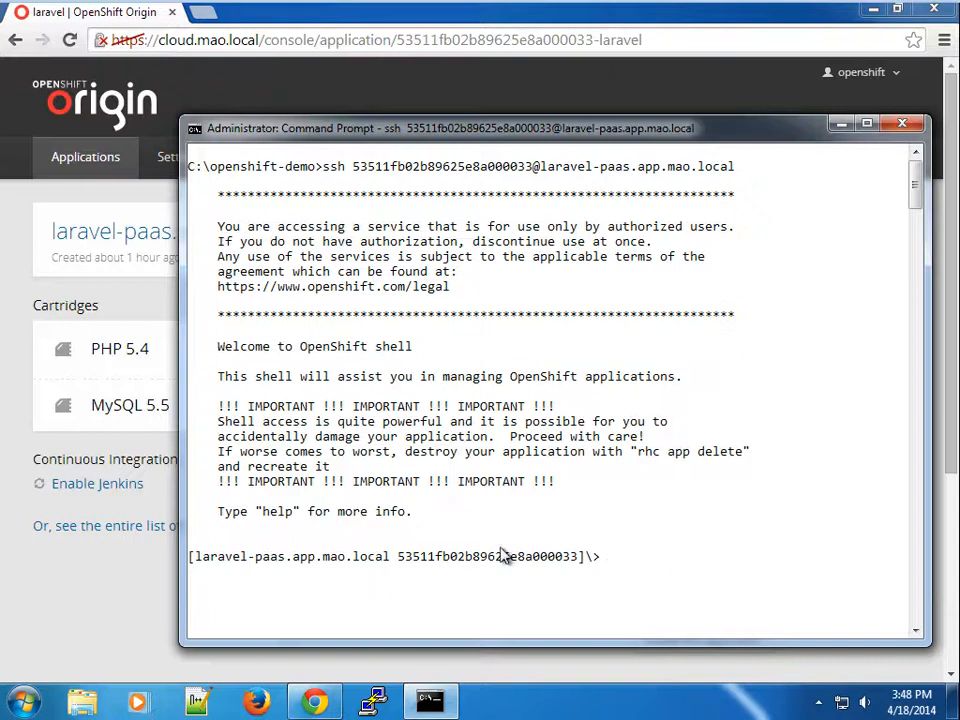
mouse_move(740, 516)
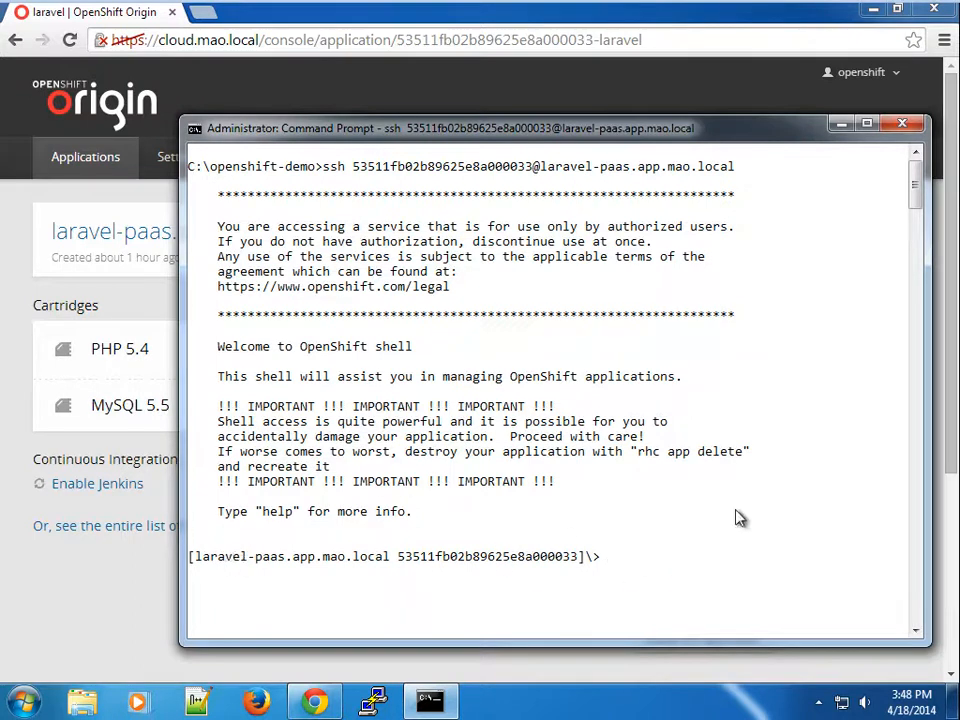
- In the laravel gear's SSH shell, run ls, help and tail_all to view the MySQL and PHP logs
type("ls")
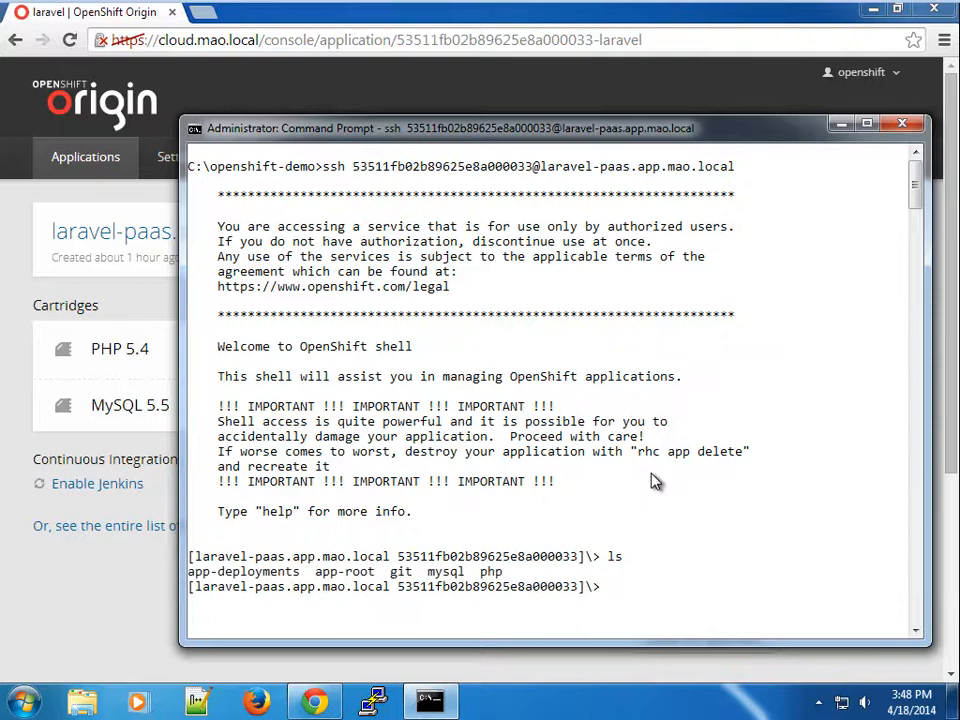
type("help")
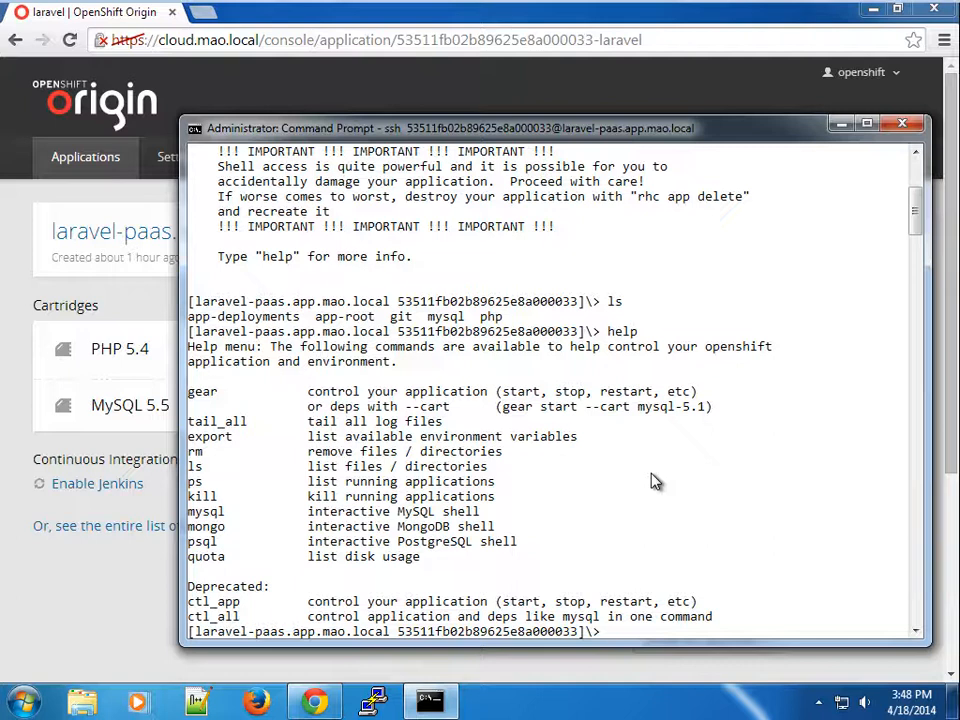
type("tail")
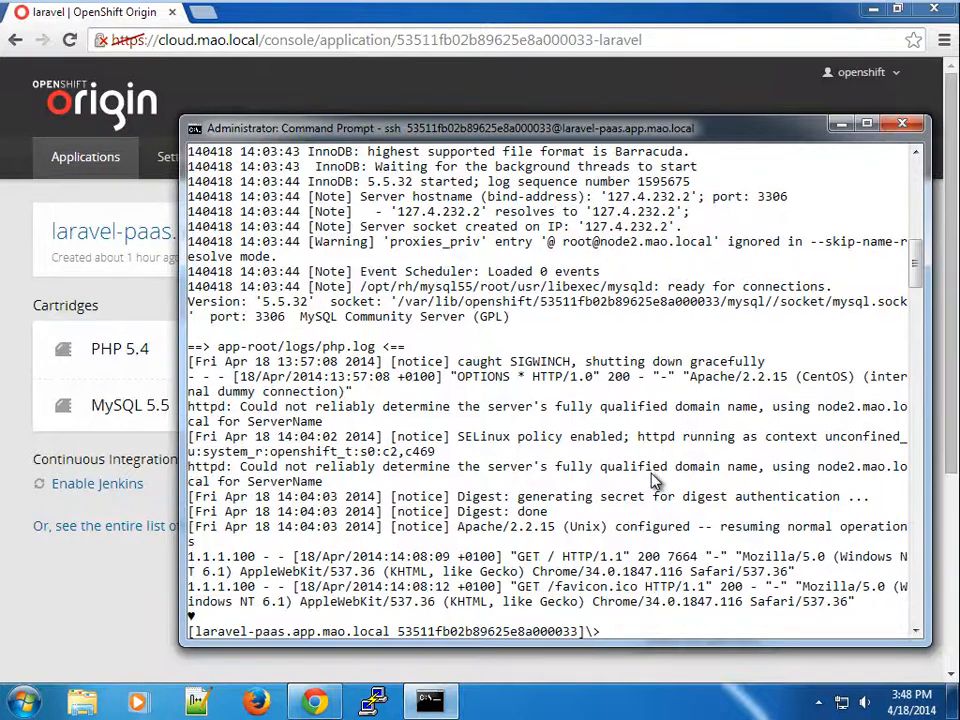
- Run mysql, 'use laravel;' and 'show tables;' to confirm no tables, then quit to the gear shell
type("help")
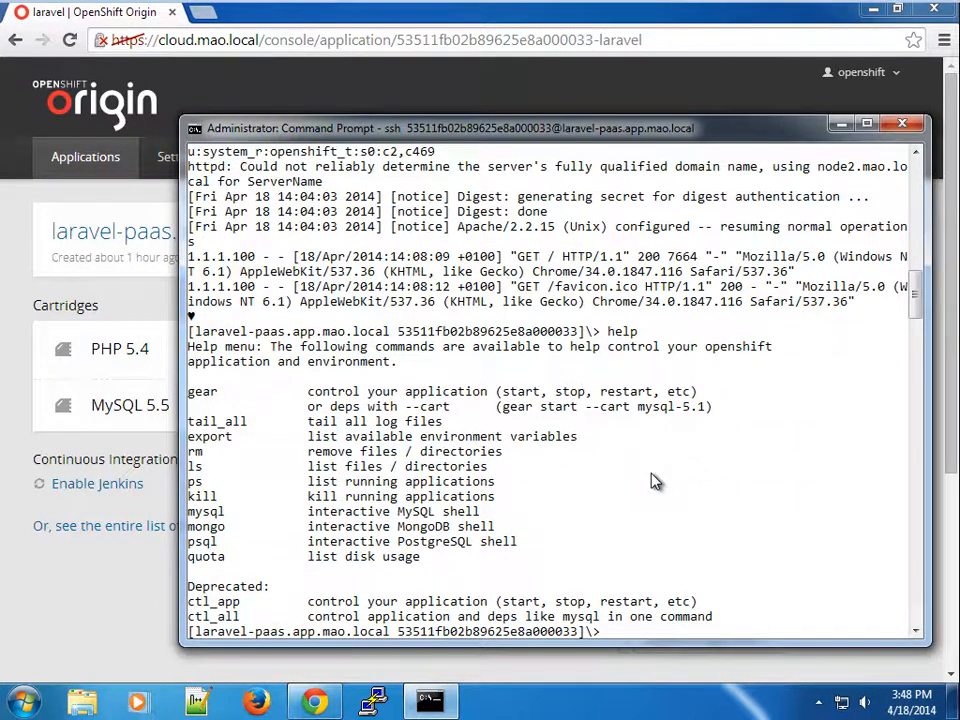
type("mysql")
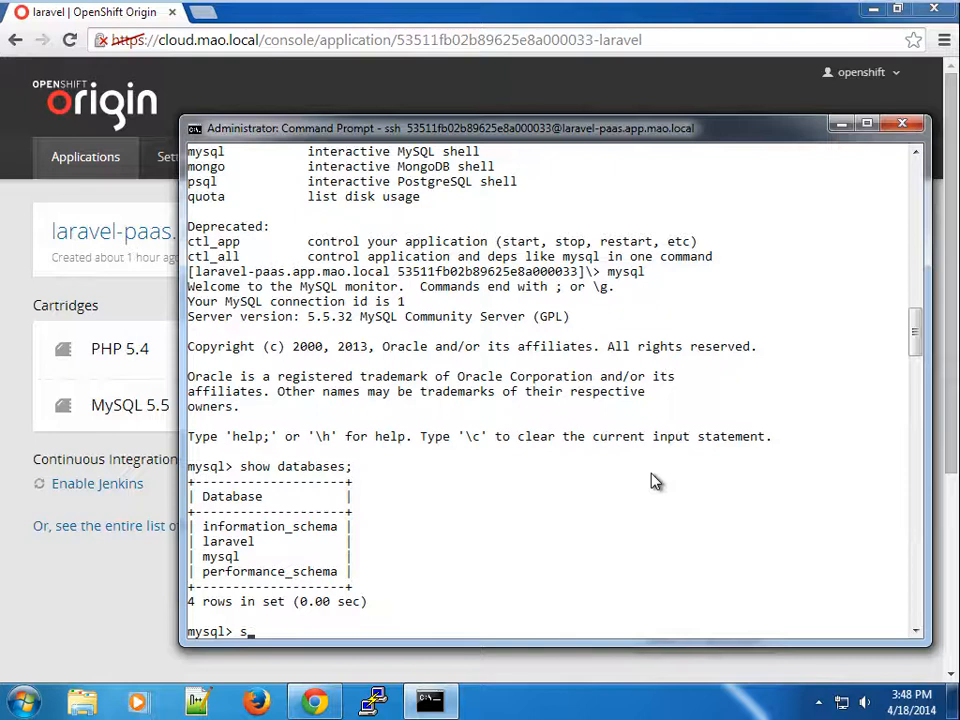
type("use la")
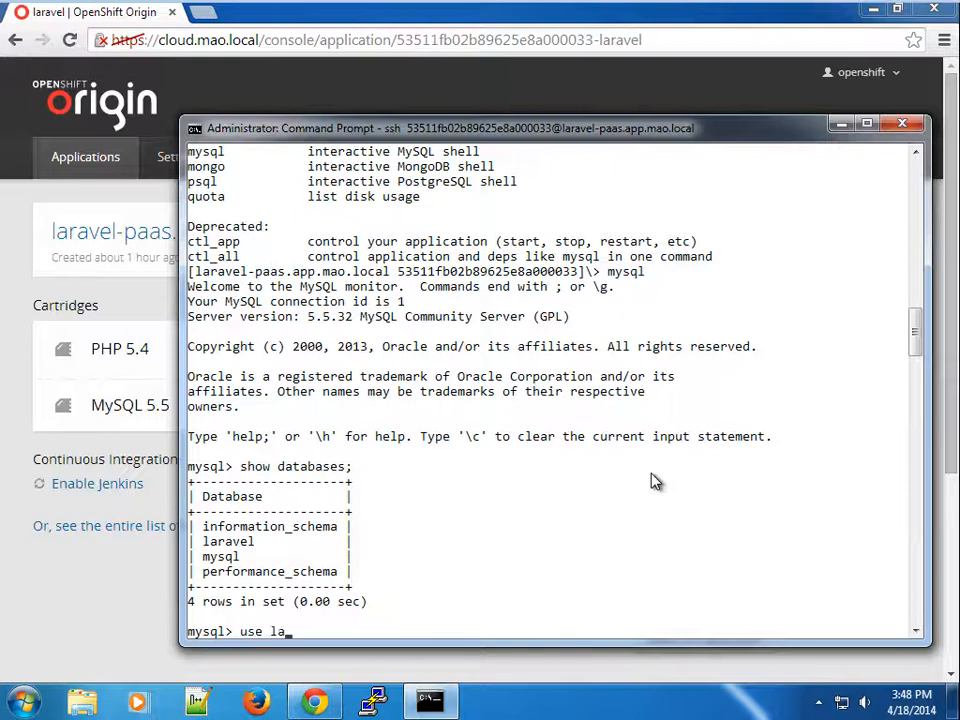
type("ravel;")
type("show ta")
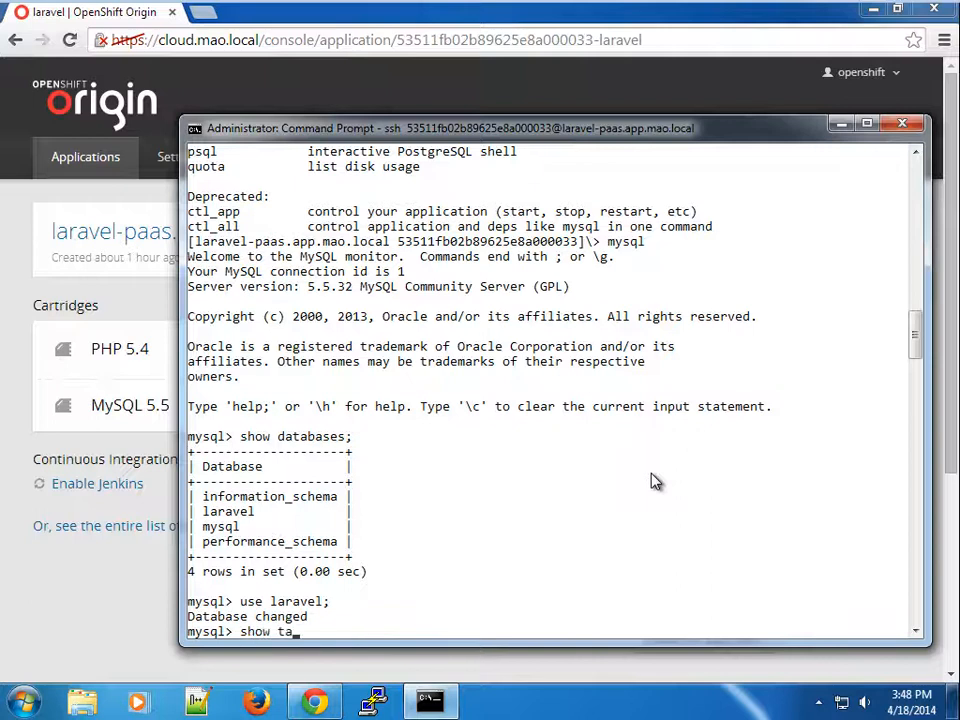
key("enter")
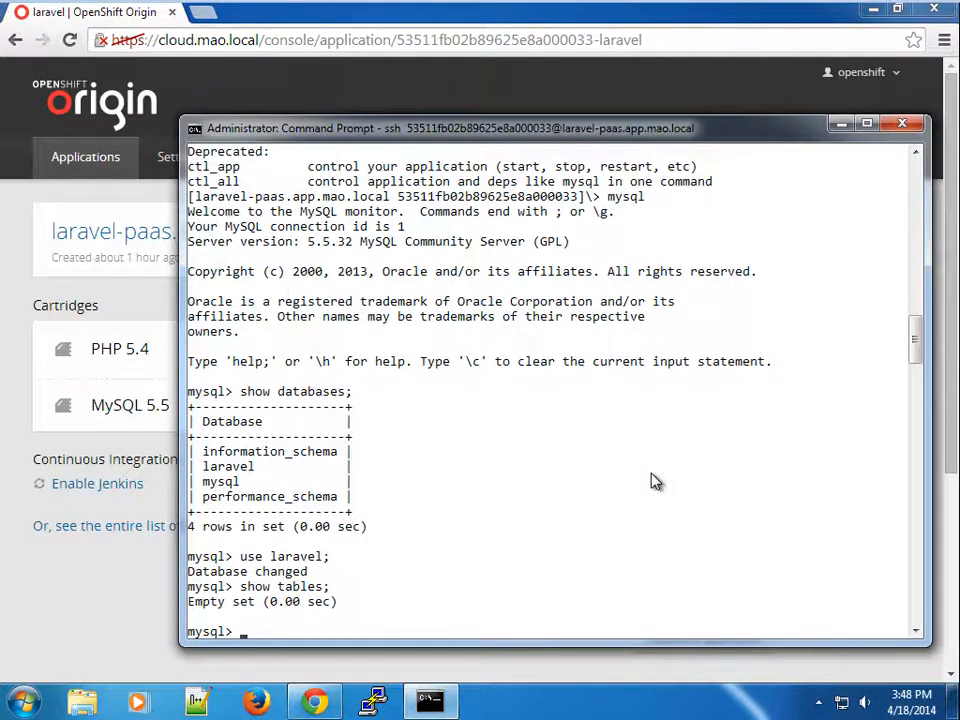
type("qui")
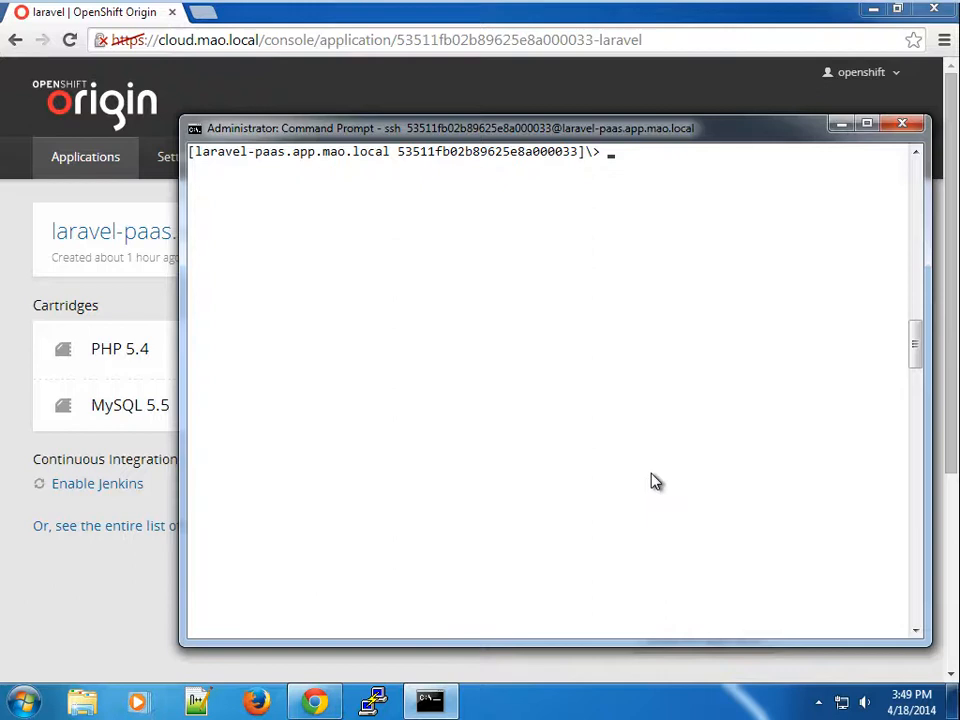
- Show the gear's help menu, disk quota usage and exported environment variables
type("help")
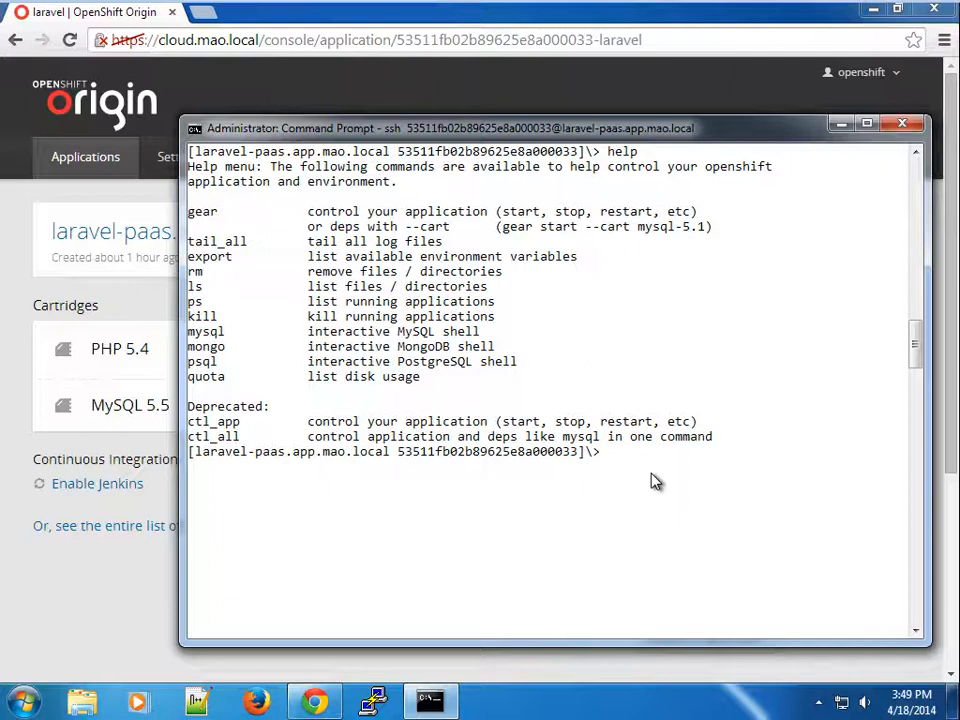
type("quota")
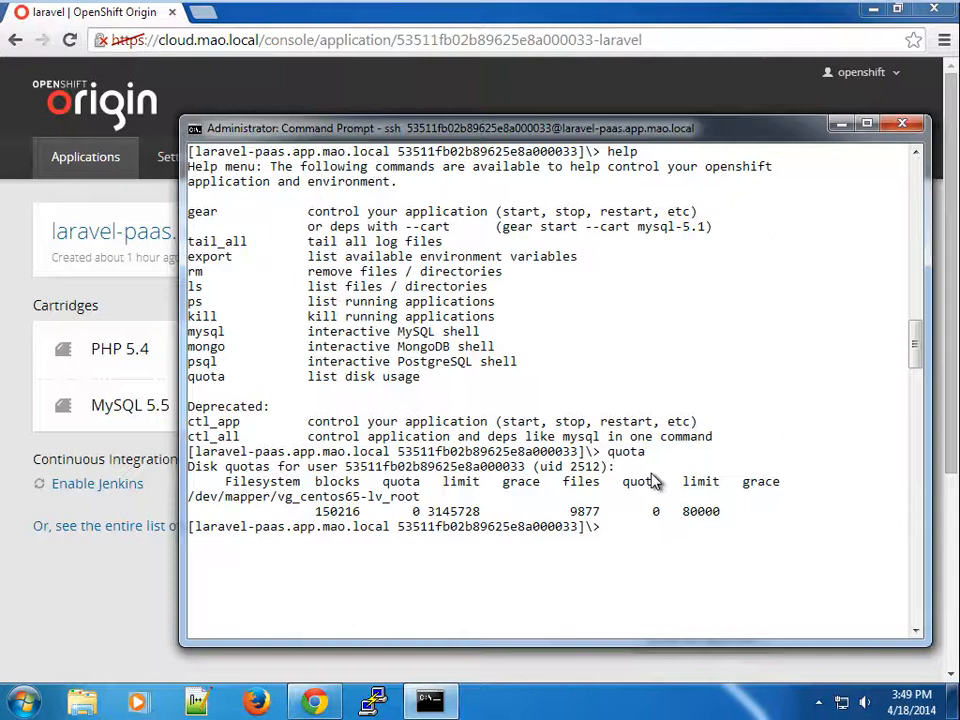
type("export")
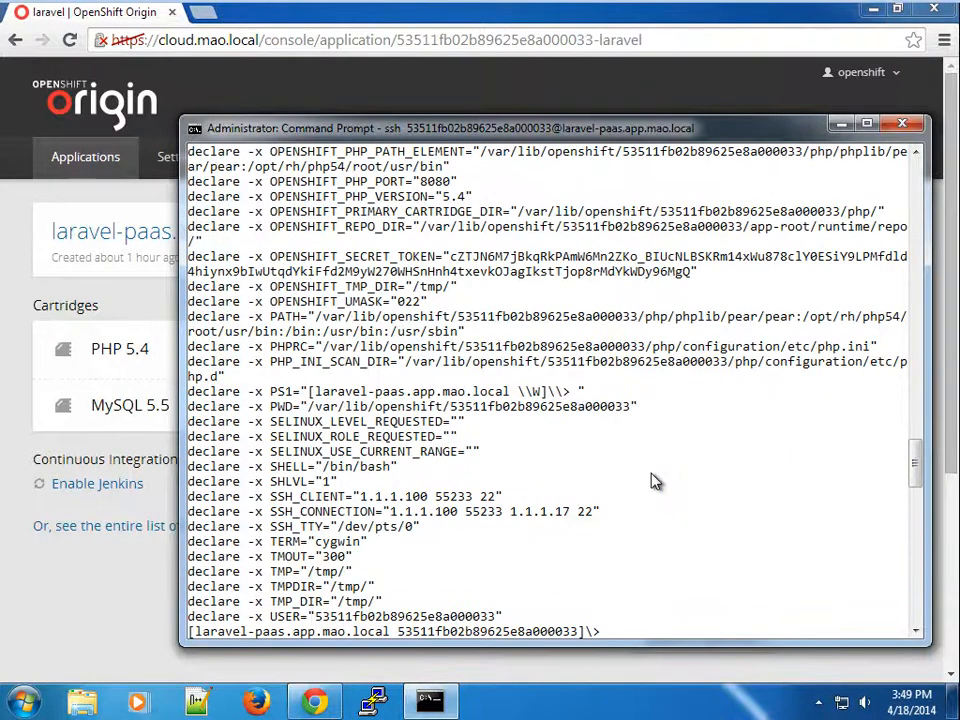
mouse_move(868, 448)
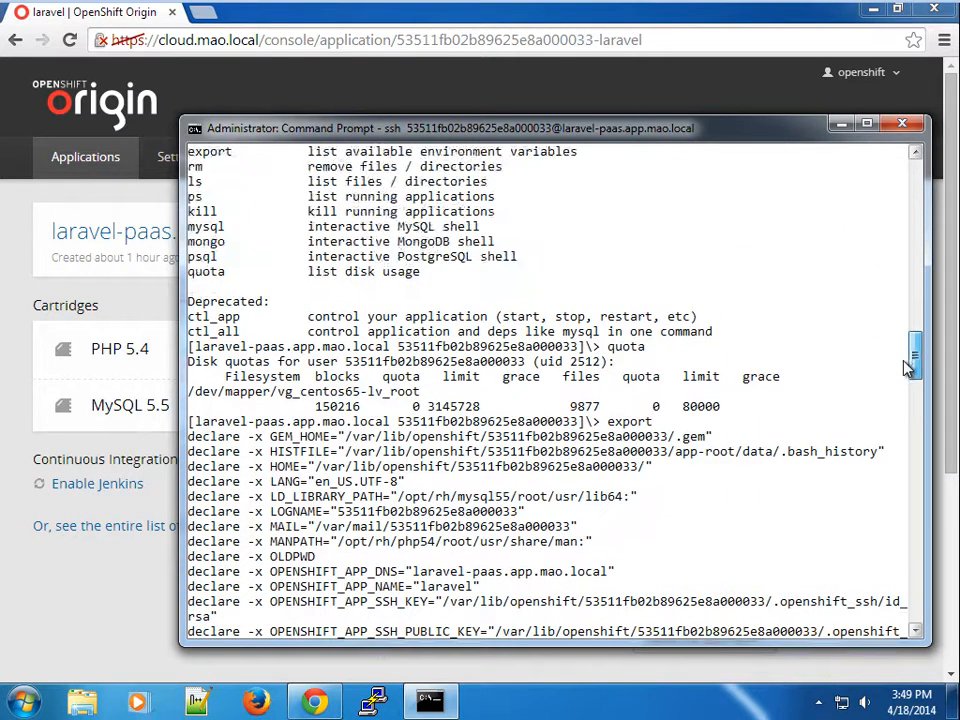
- Scroll through the exported environment variables including MySQL settings, exit SSH, and begin typing clear
scroll("down", 3)
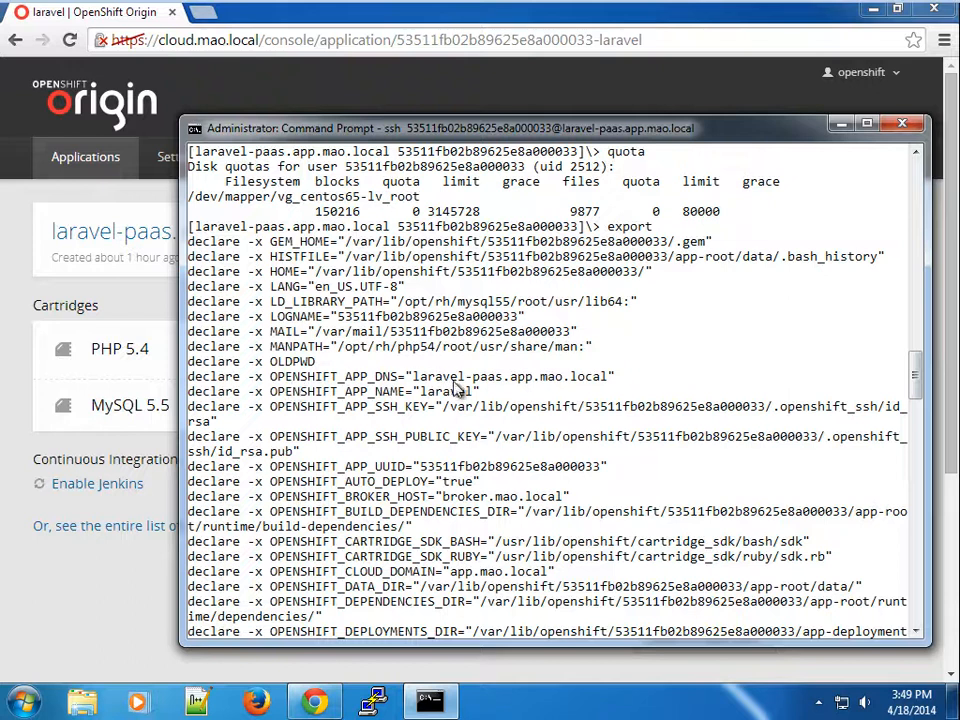
mouse_move(420, 404)
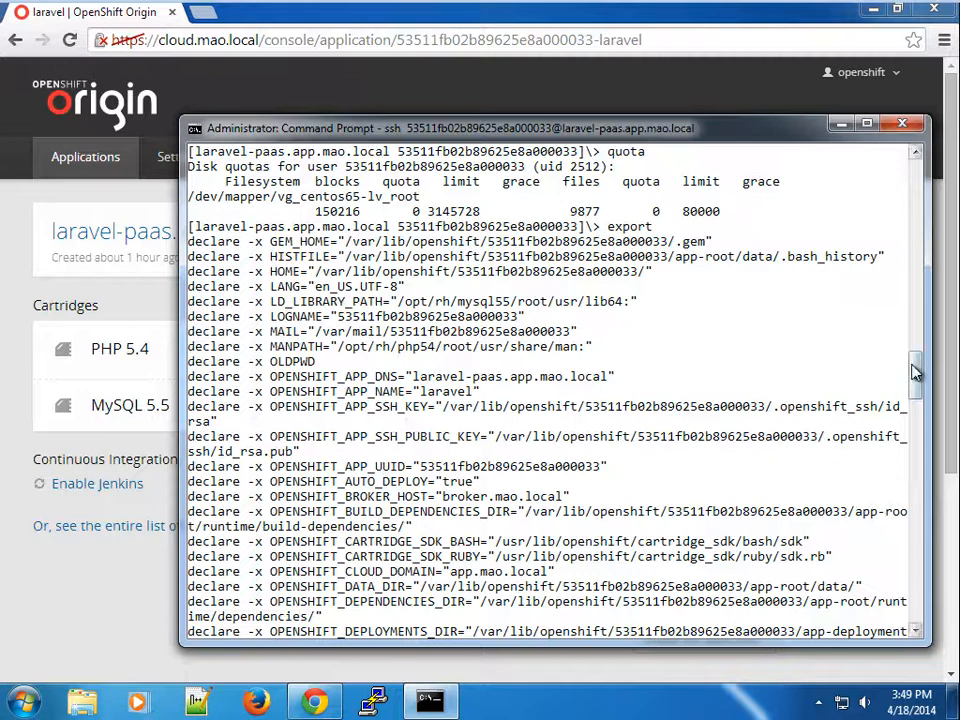
scroll("down", 3)
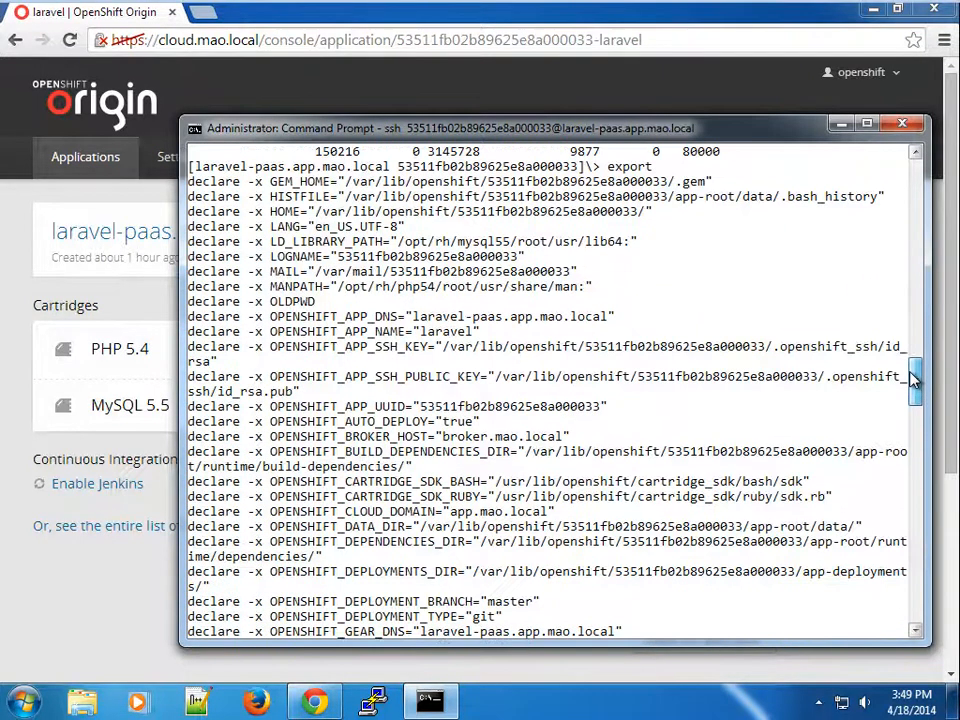
scroll("down", 3)
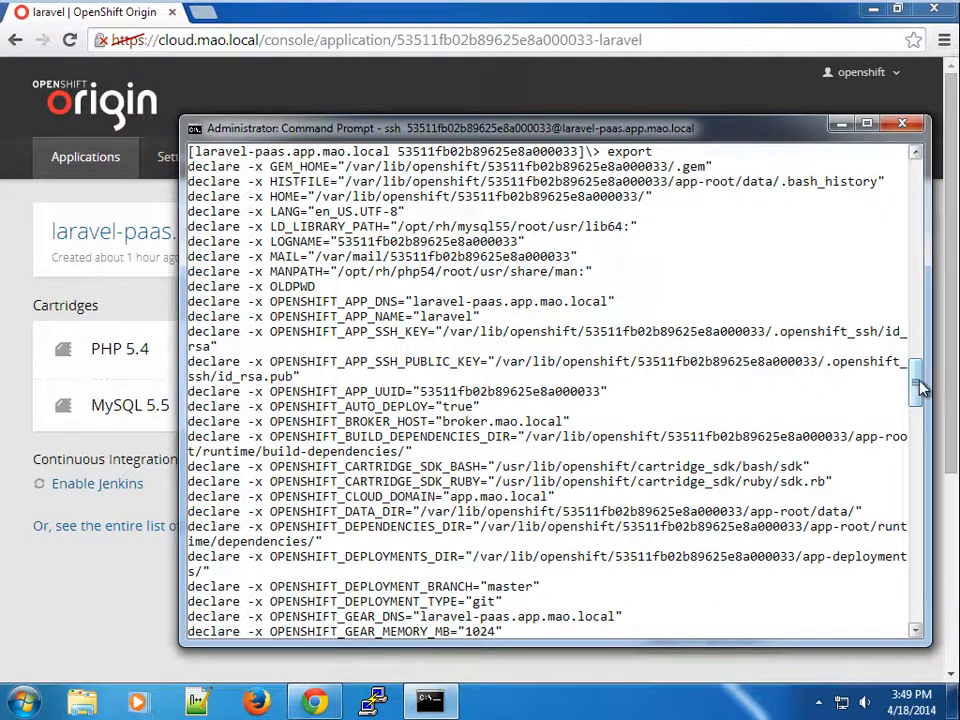
scroll("down", 3)
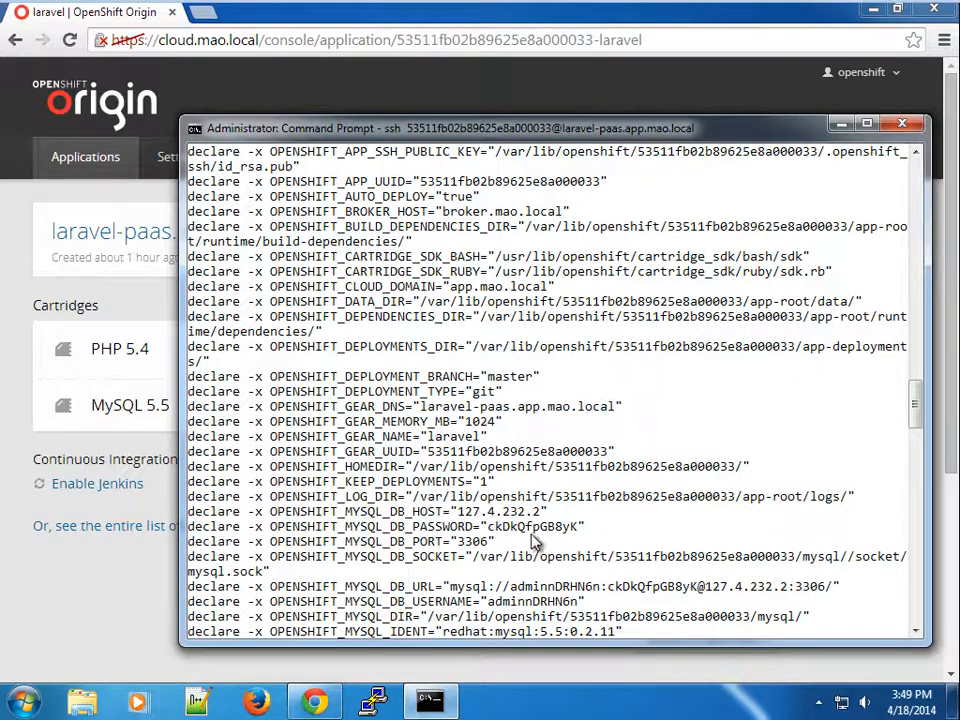
mouse_move(420, 604)
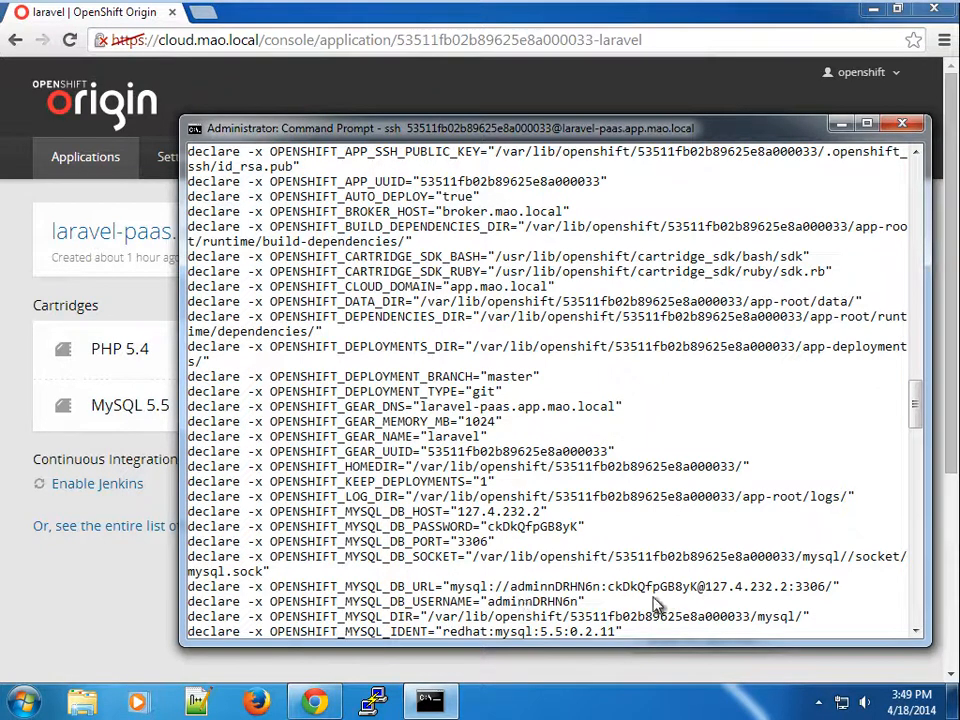
mouse_move(552, 608)
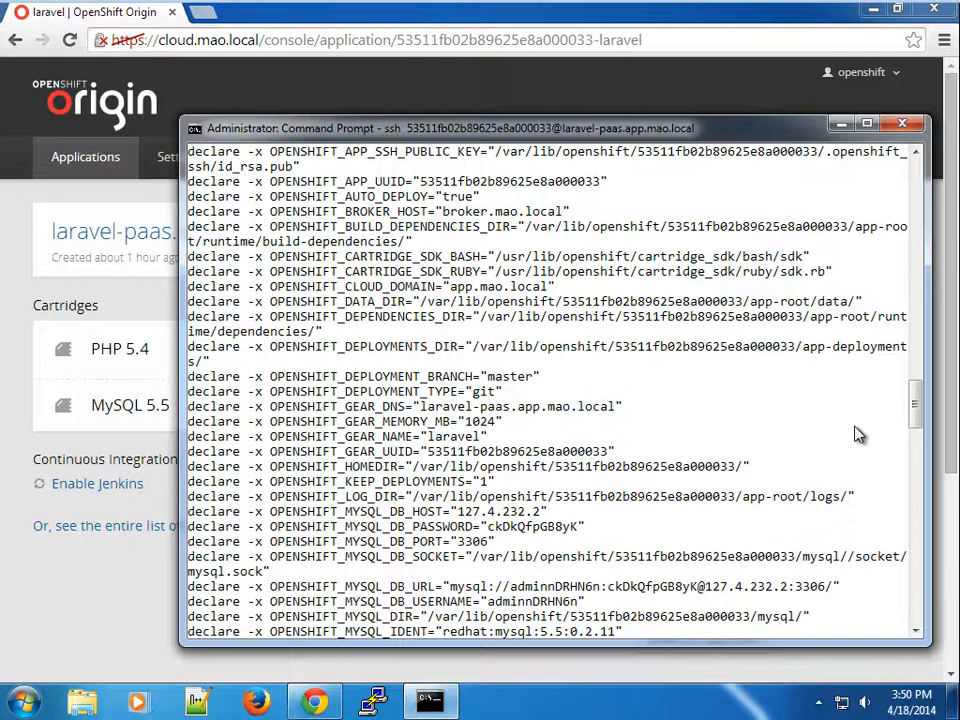
scroll("down", 3)
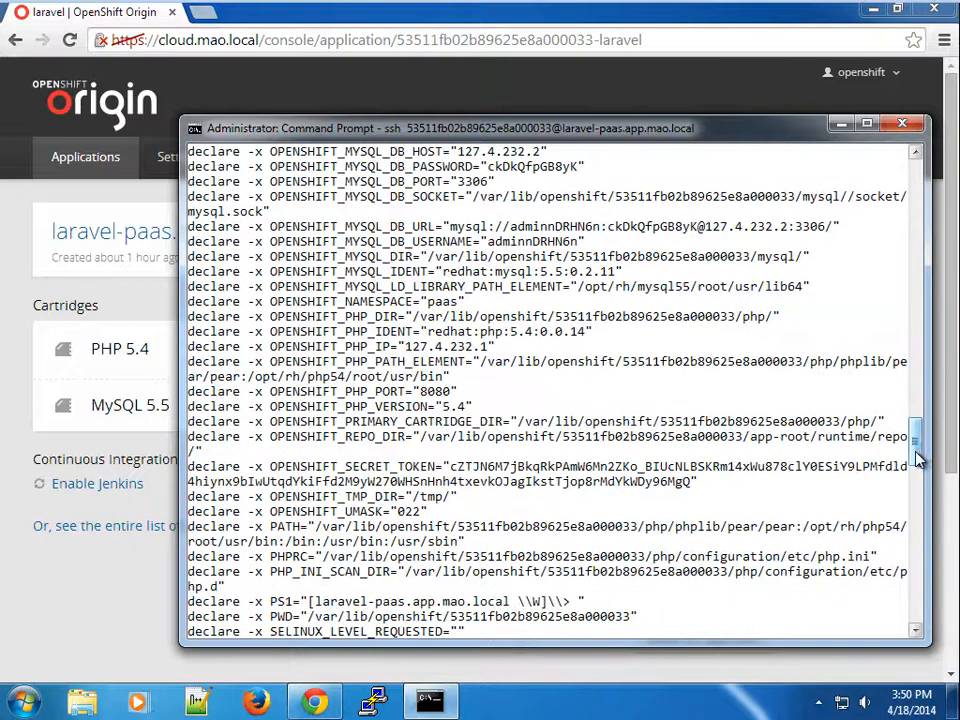
scroll("down", 3)
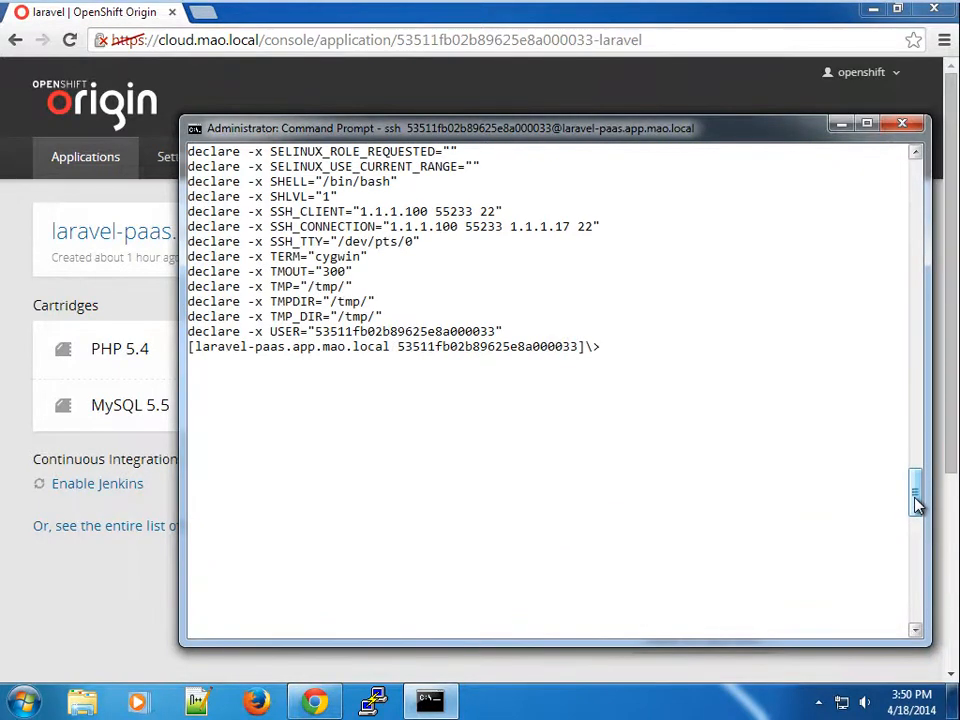
type("clea")
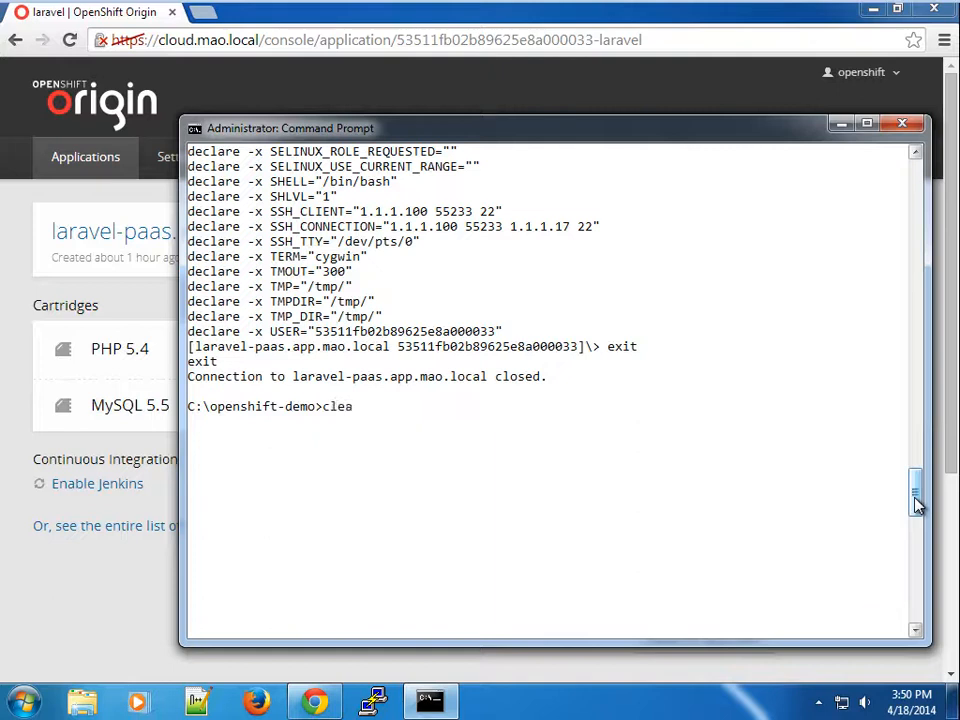